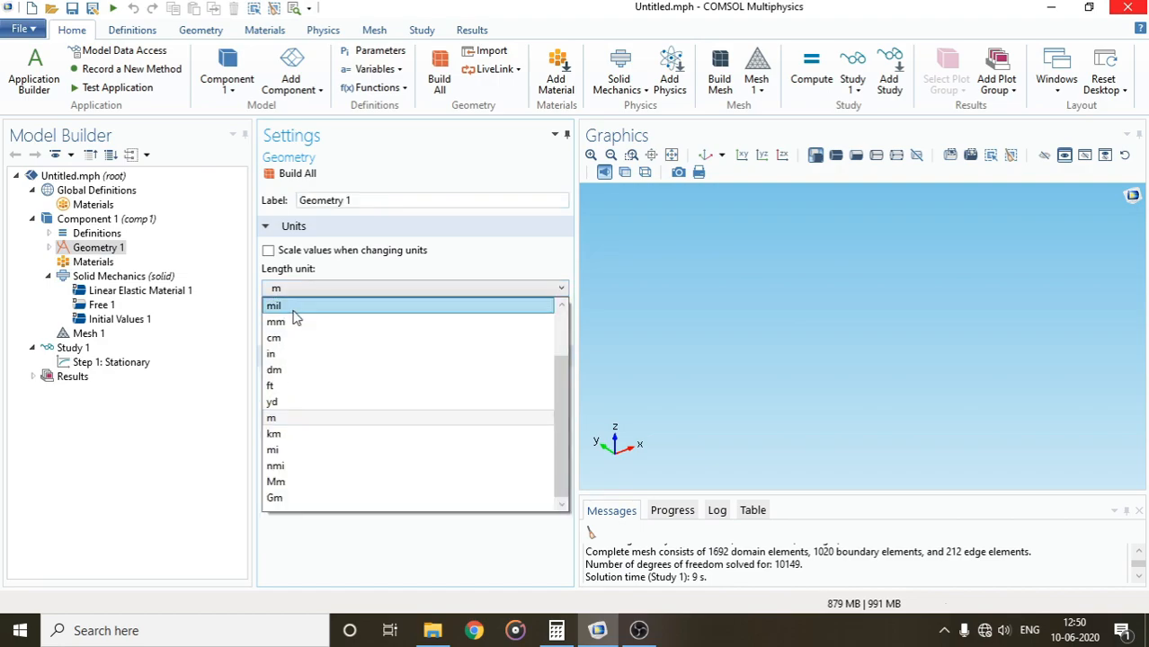
Choose mm as the geometry's length unit in the Geometry 1 settings.
left_click(274, 320)
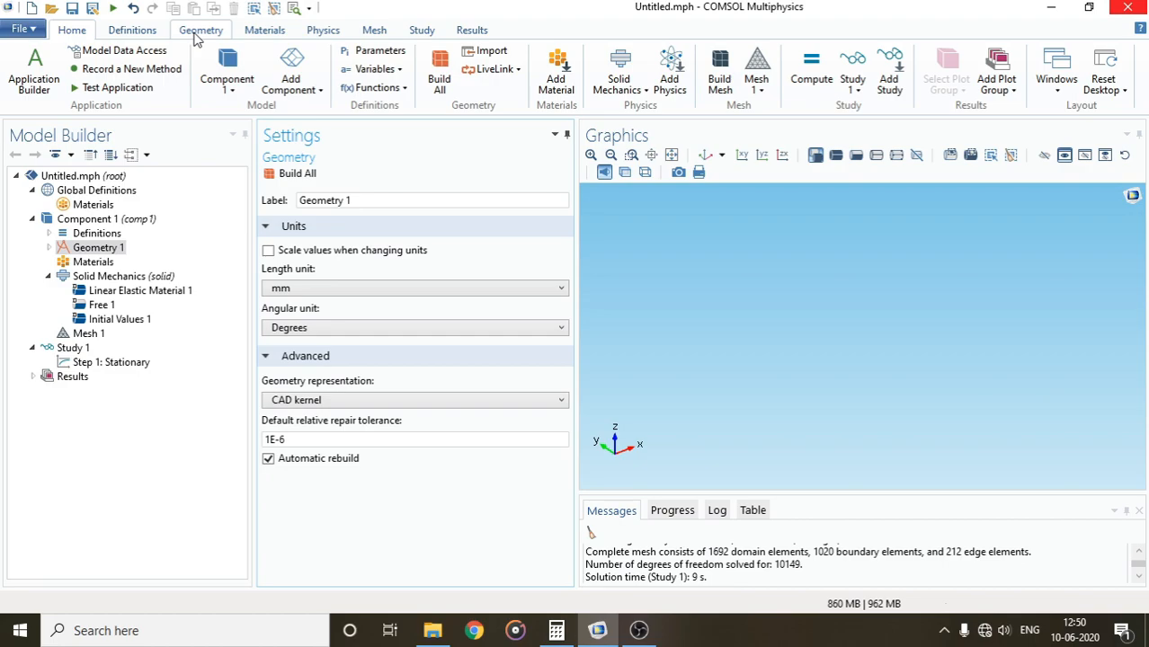
Add a Block with width 10, depth 20, height 500 mm and build it.
left_click(202, 28)
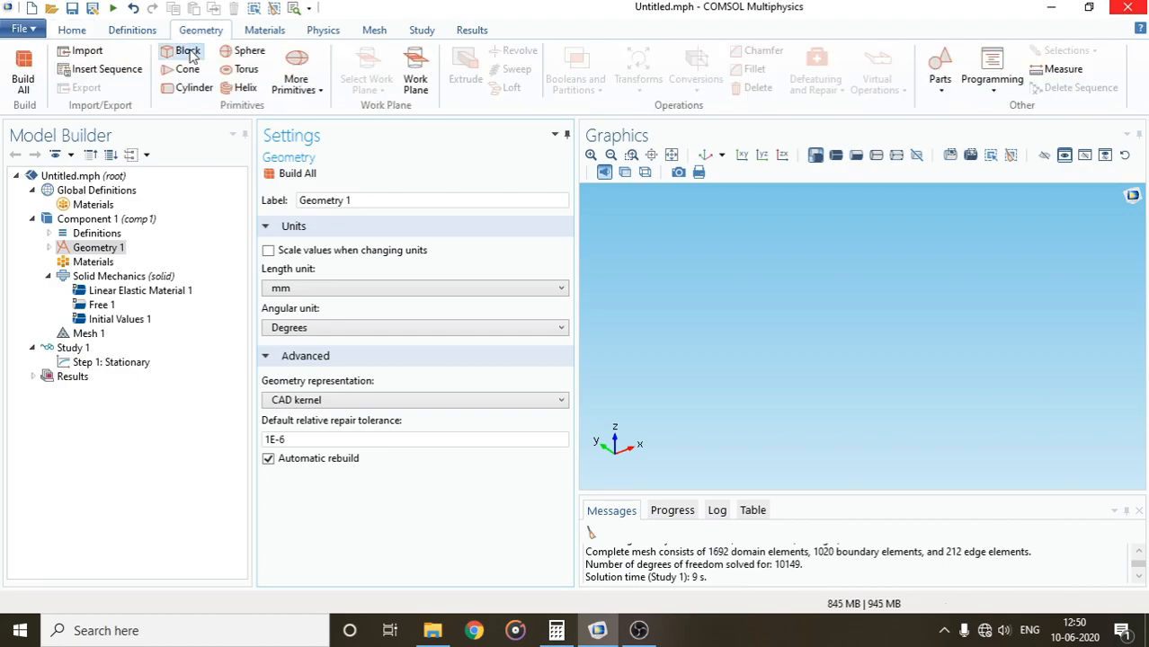
mouse_move(187, 50)
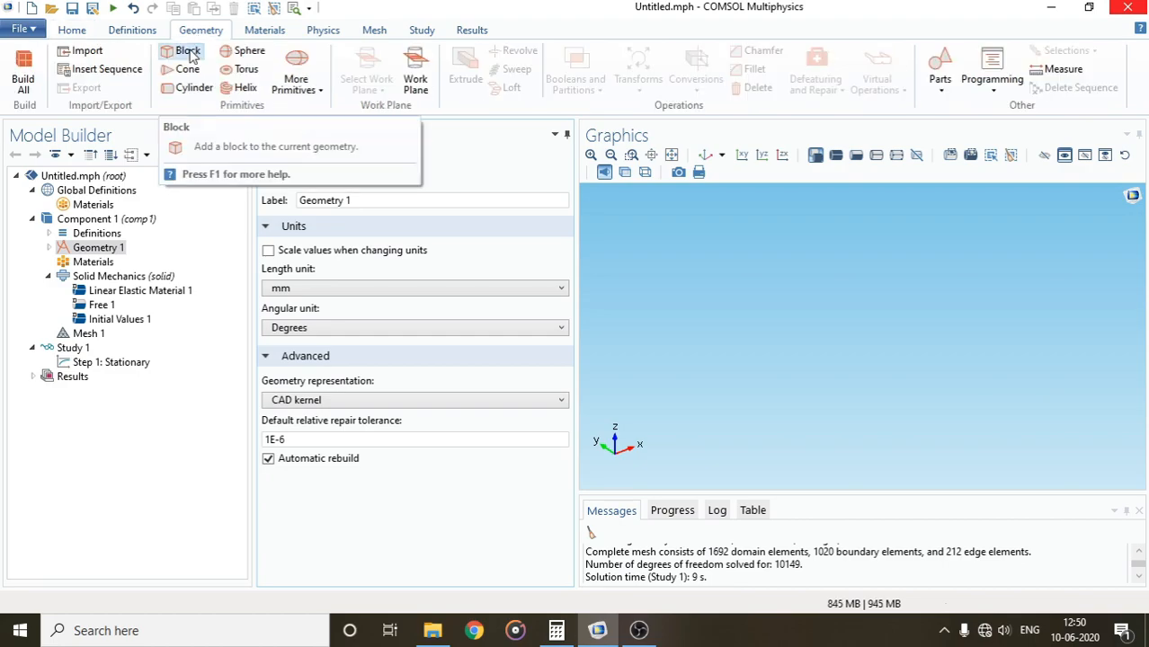
left_click(187, 50)
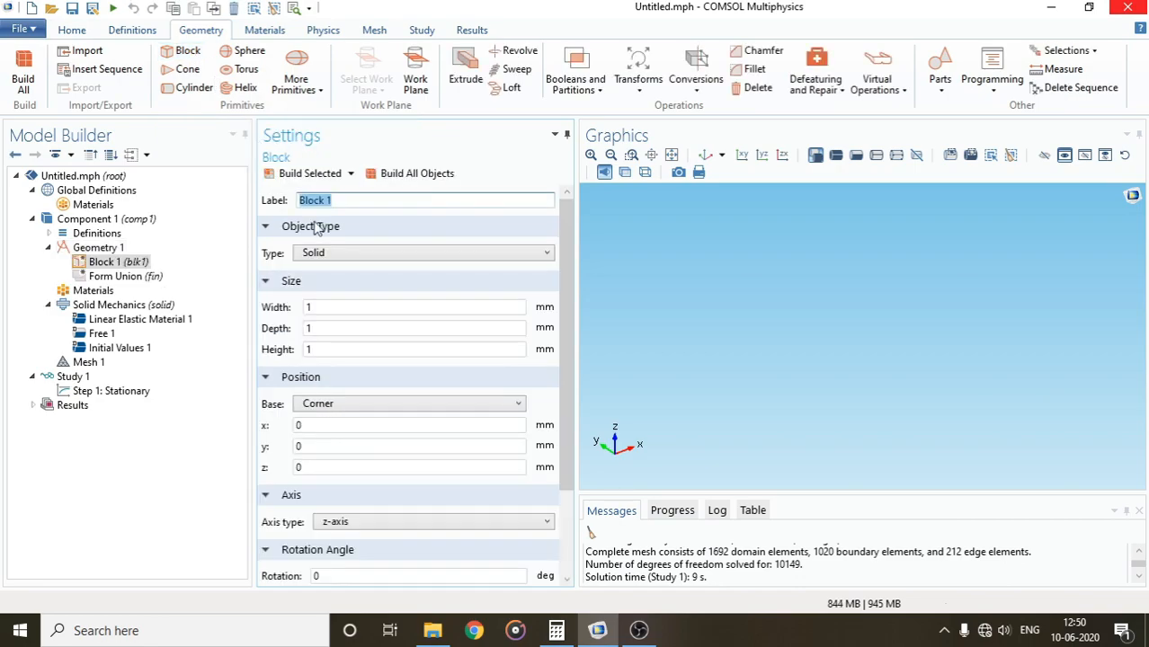
left_click(413, 306)
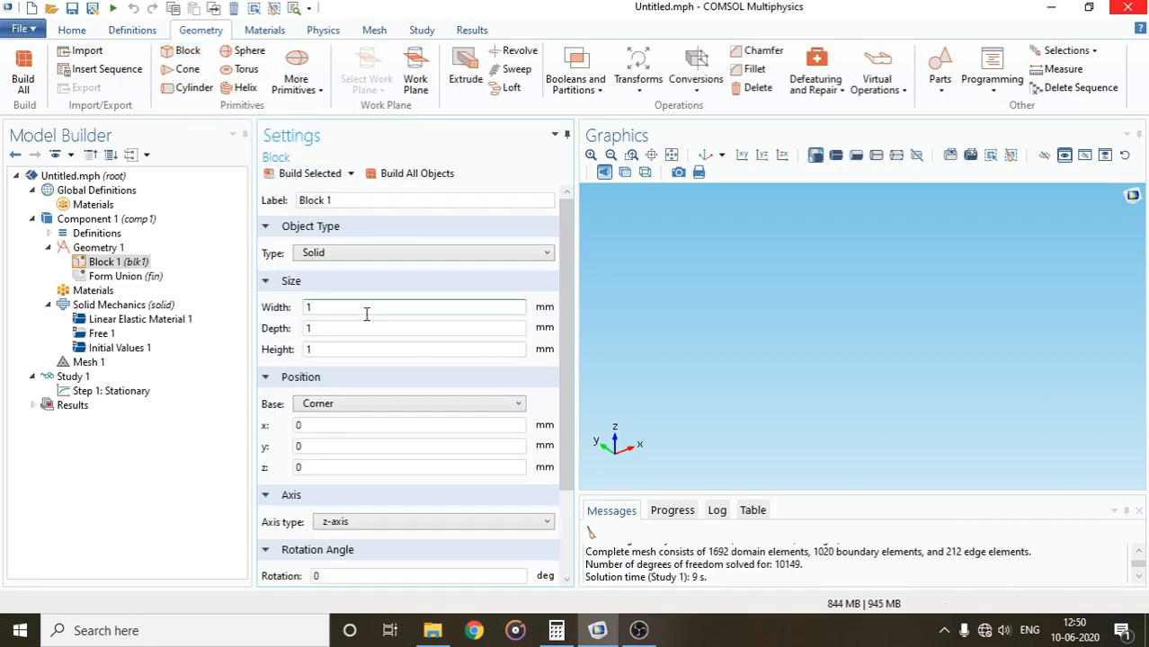
type("10")
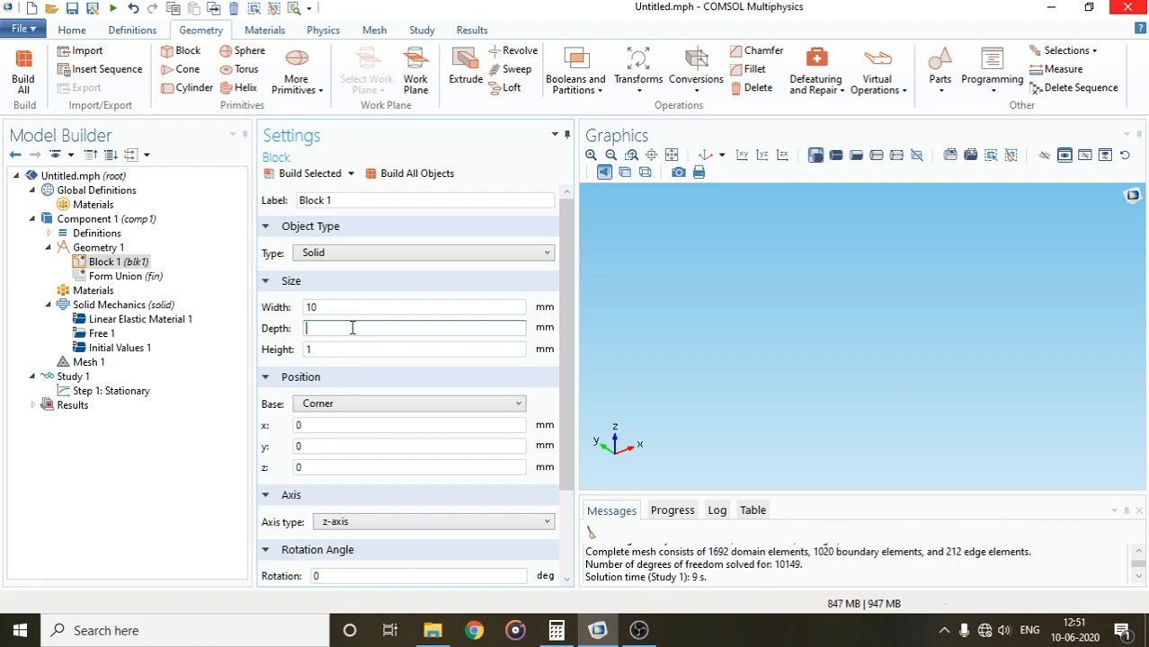
type("20")
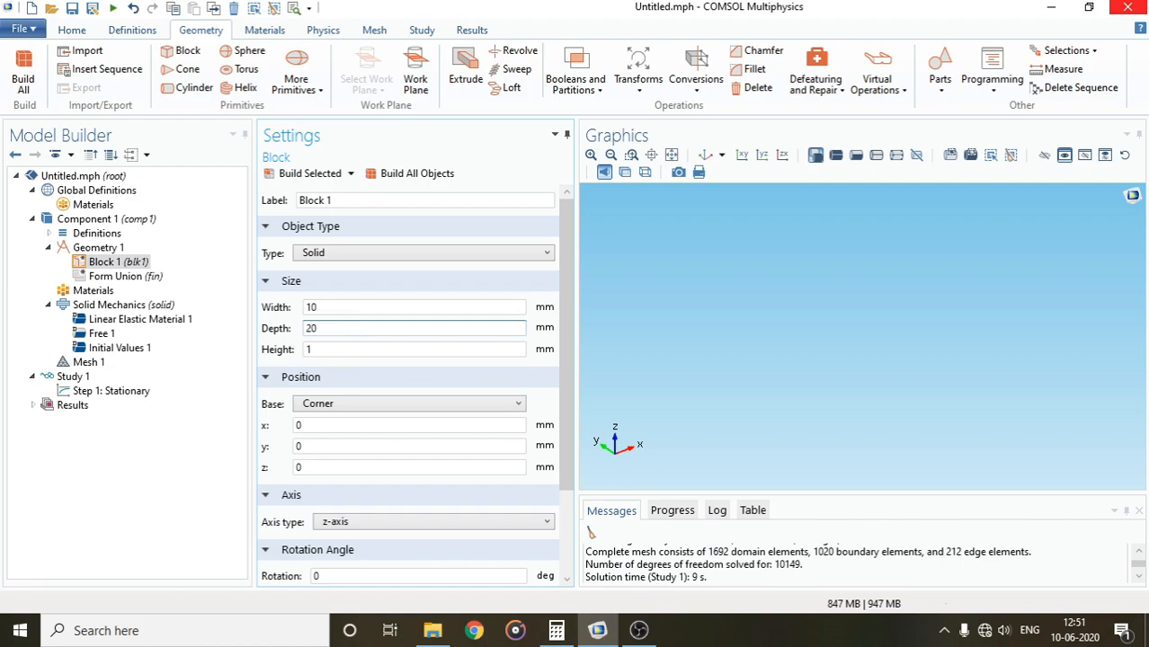
left_click(413, 349)
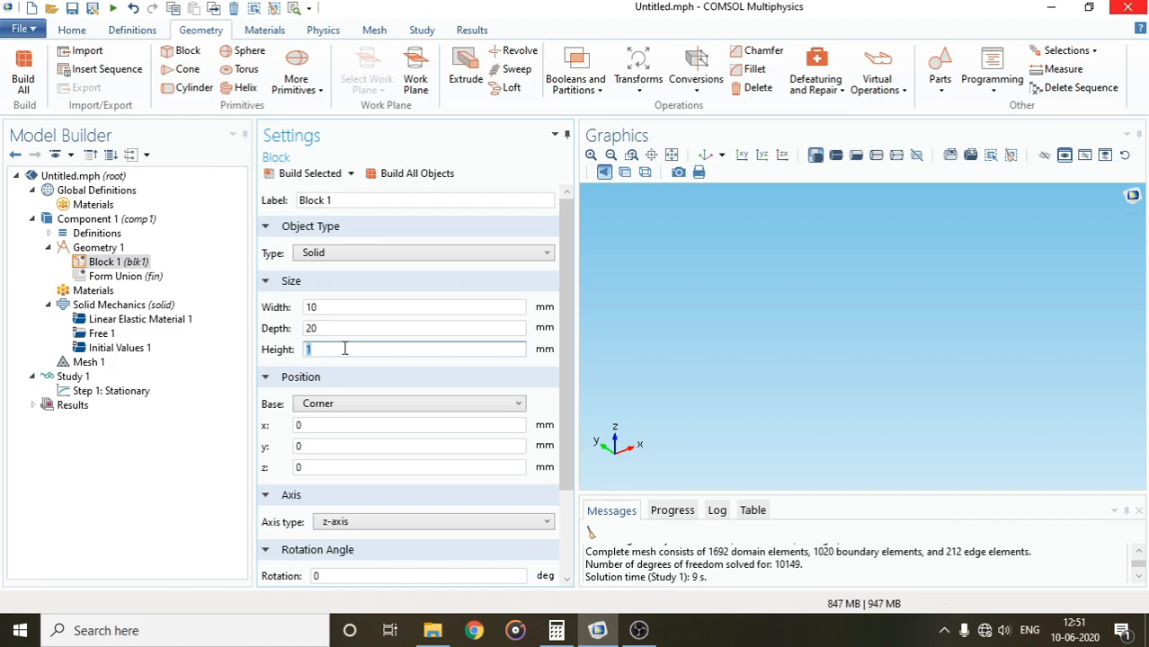
type("500")
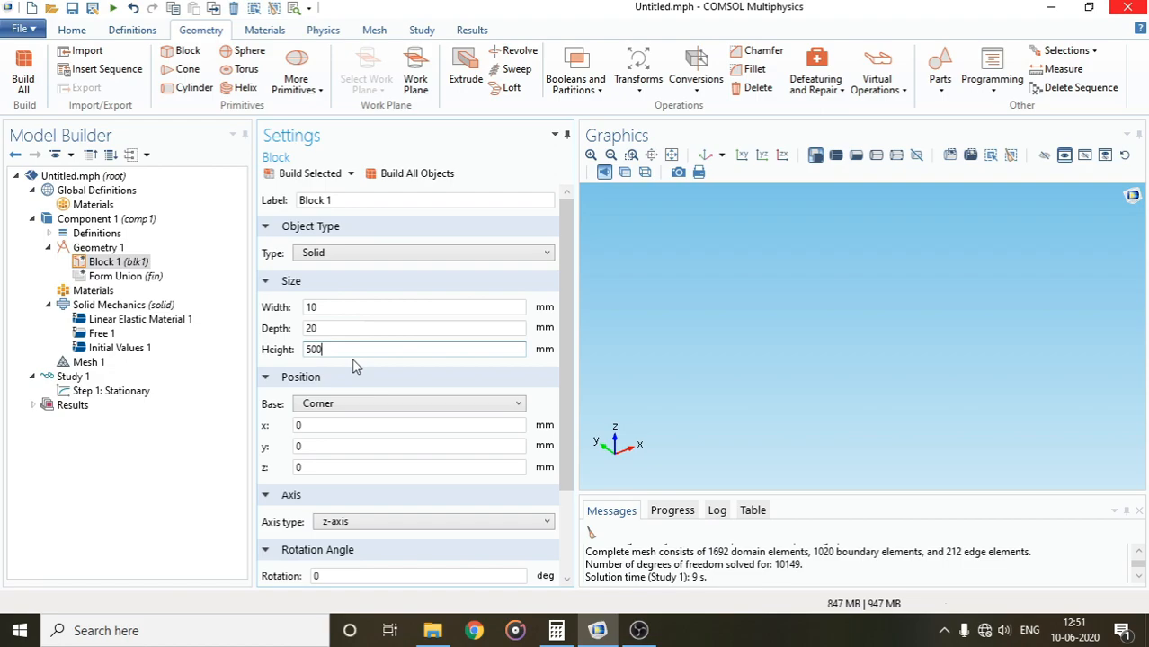
mouse_move(310, 173)
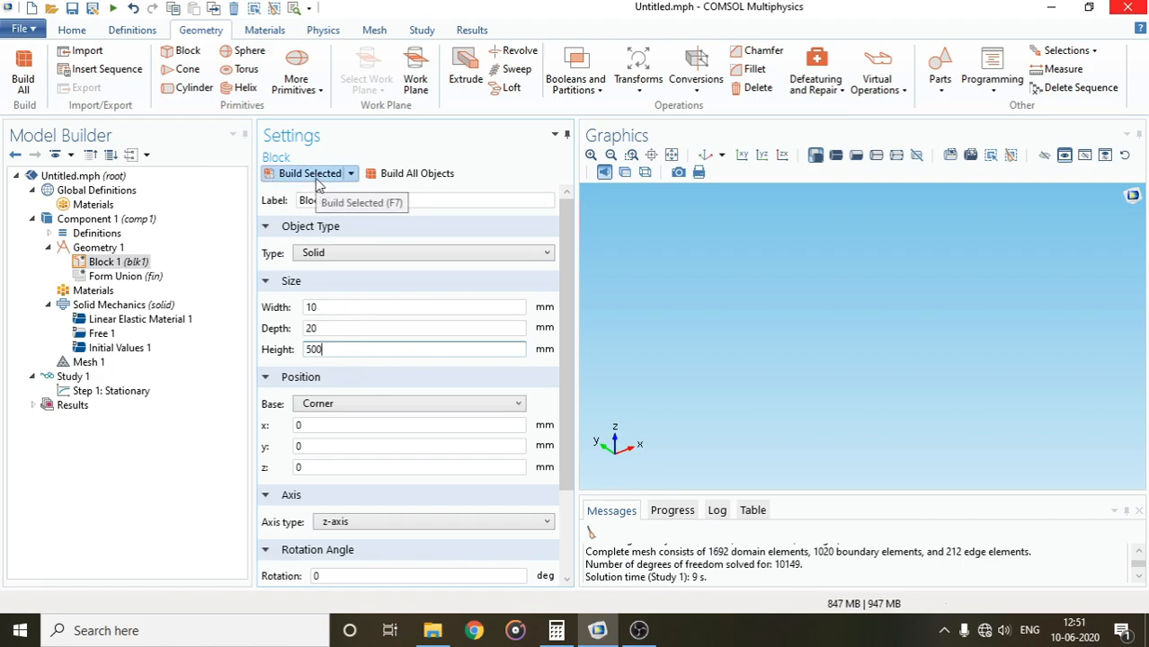
left_click(309, 173)
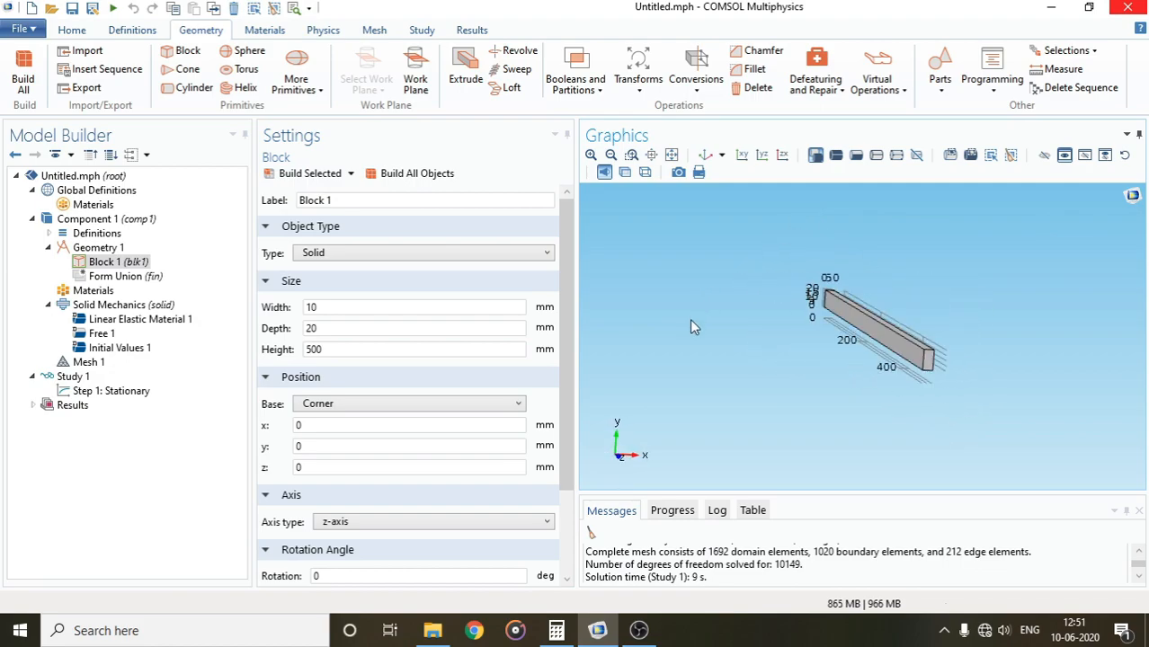
mouse_move(191, 336)
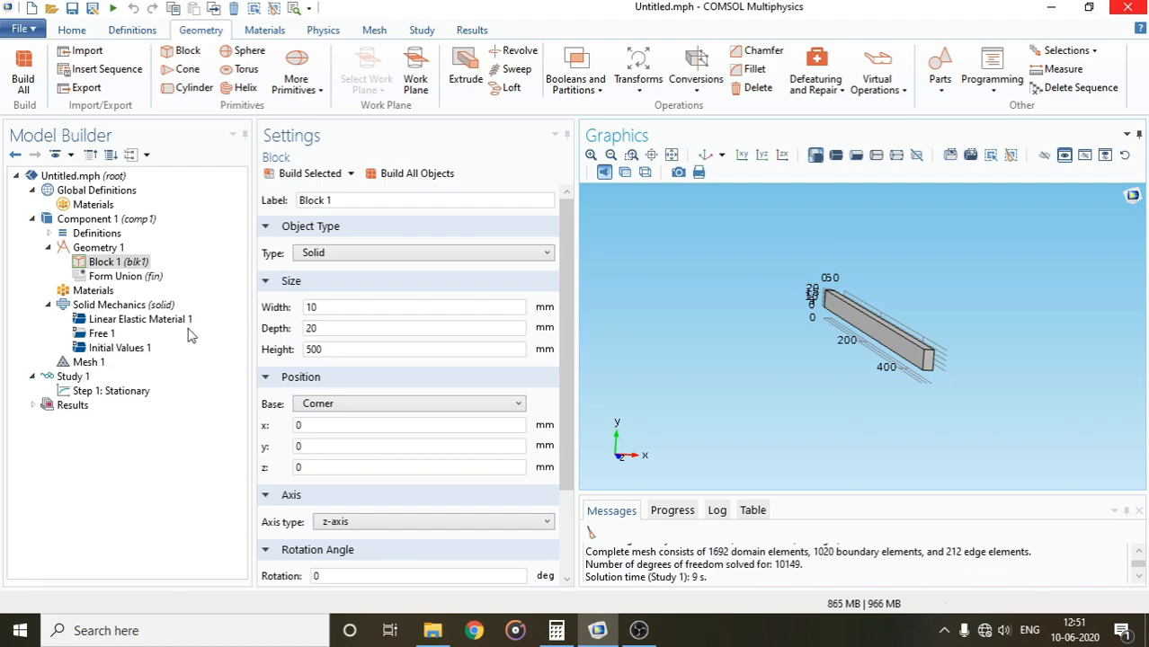
Add Structural steel from Recent Materials to the beam's domain via Add Material.
left_click(93, 292)
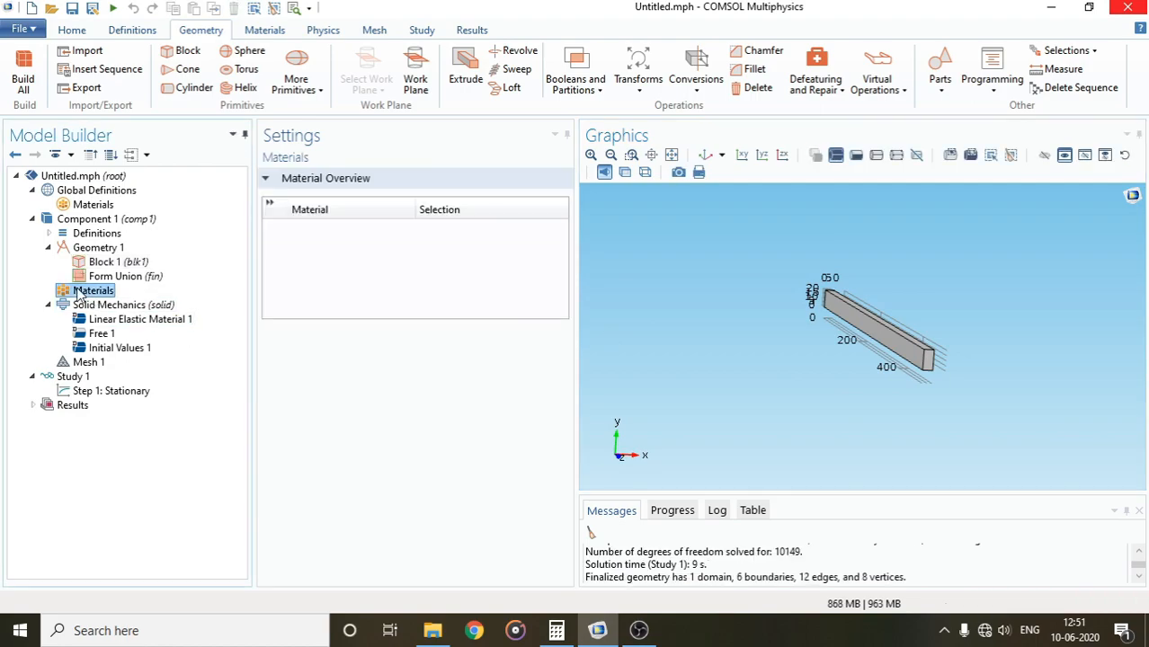
right_click(93, 292)
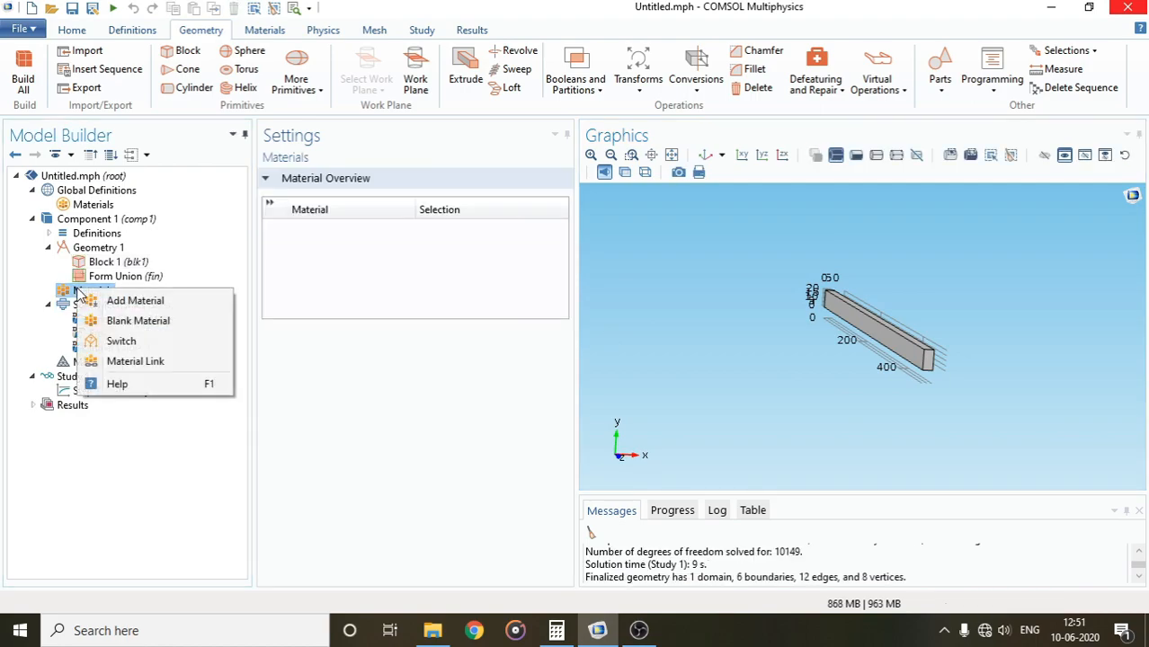
left_click(135, 300)
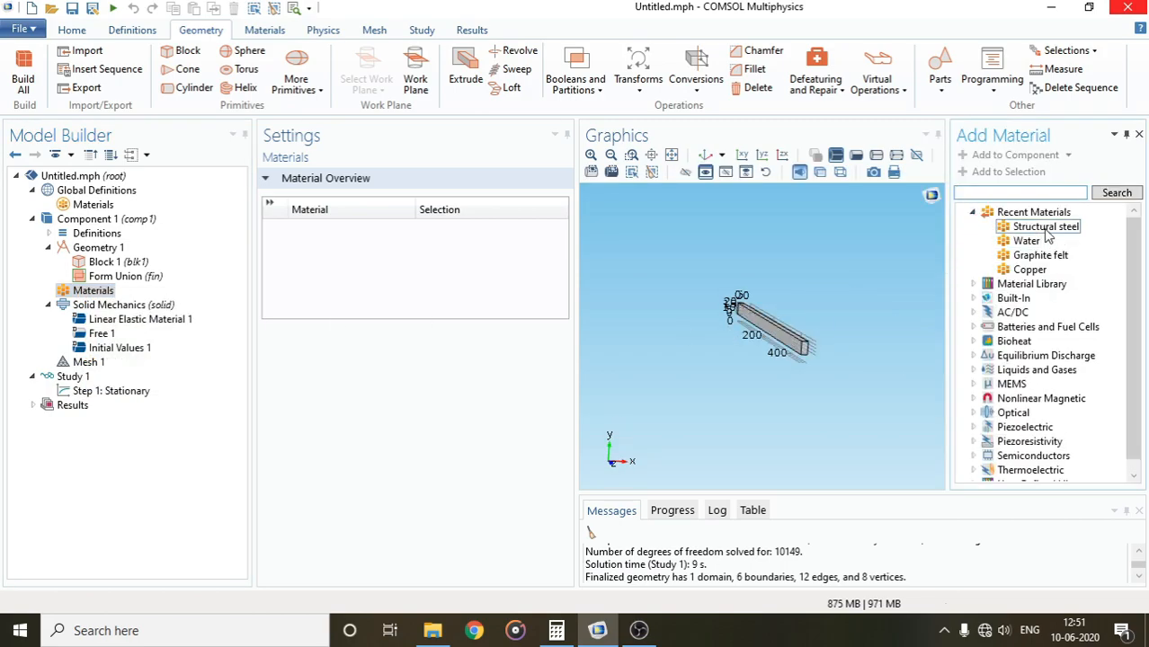
left_click(1043, 227)
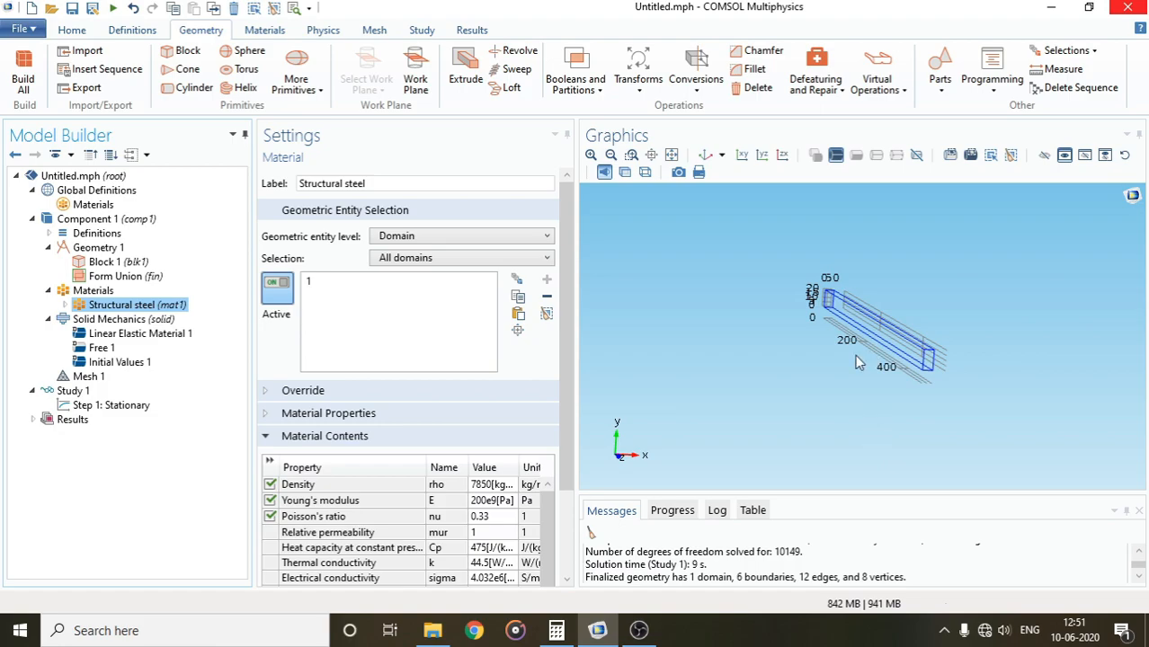
left_click_drag(854, 360, 770, 367)
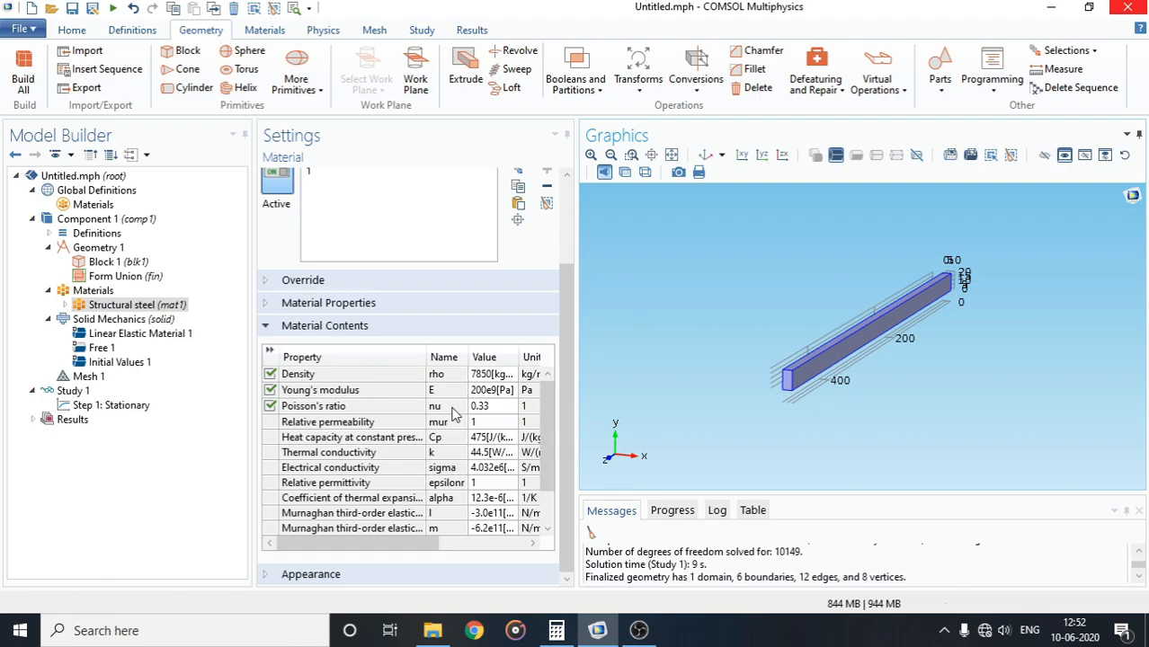
mouse_move(494, 395)
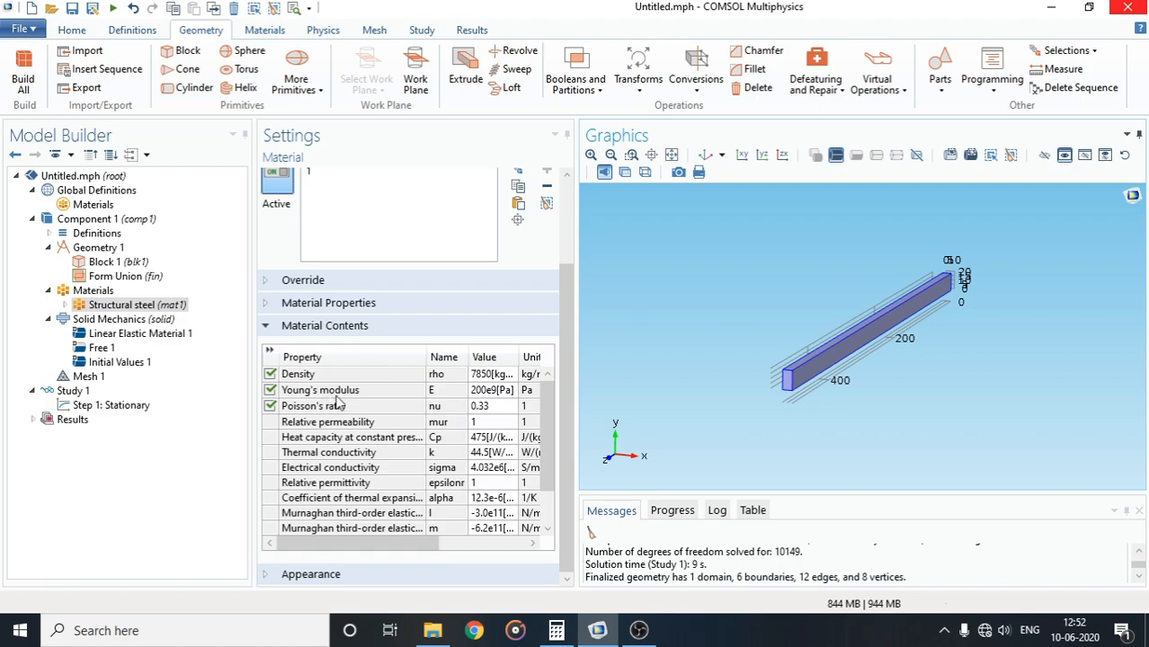
mouse_move(320, 414)
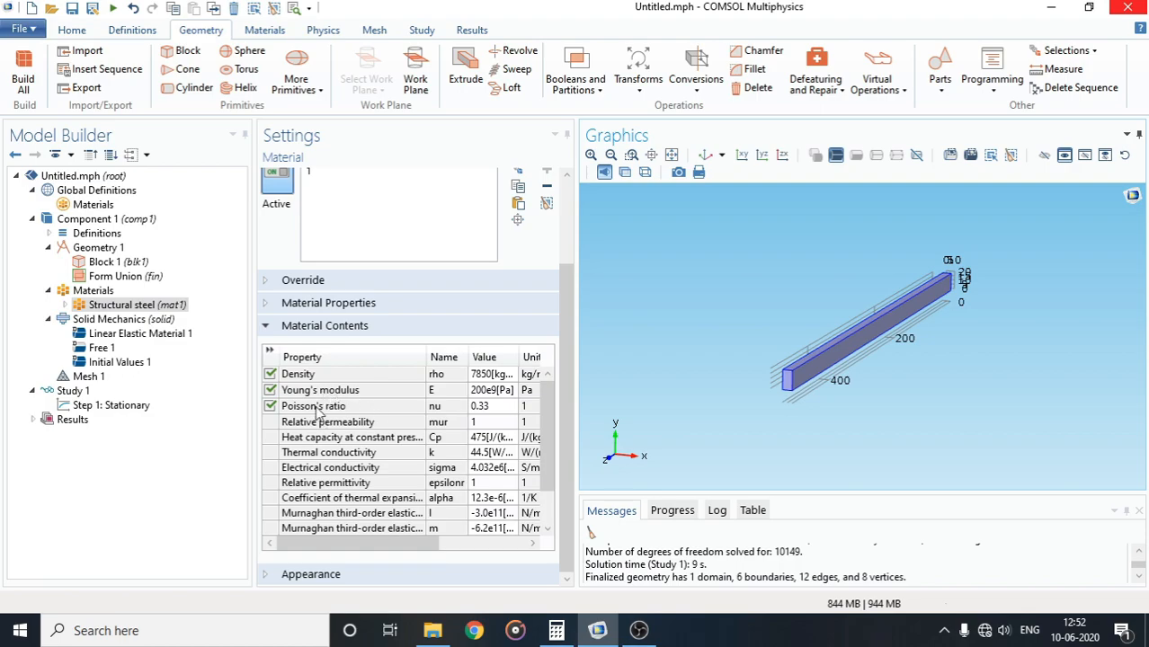
mouse_move(503, 406)
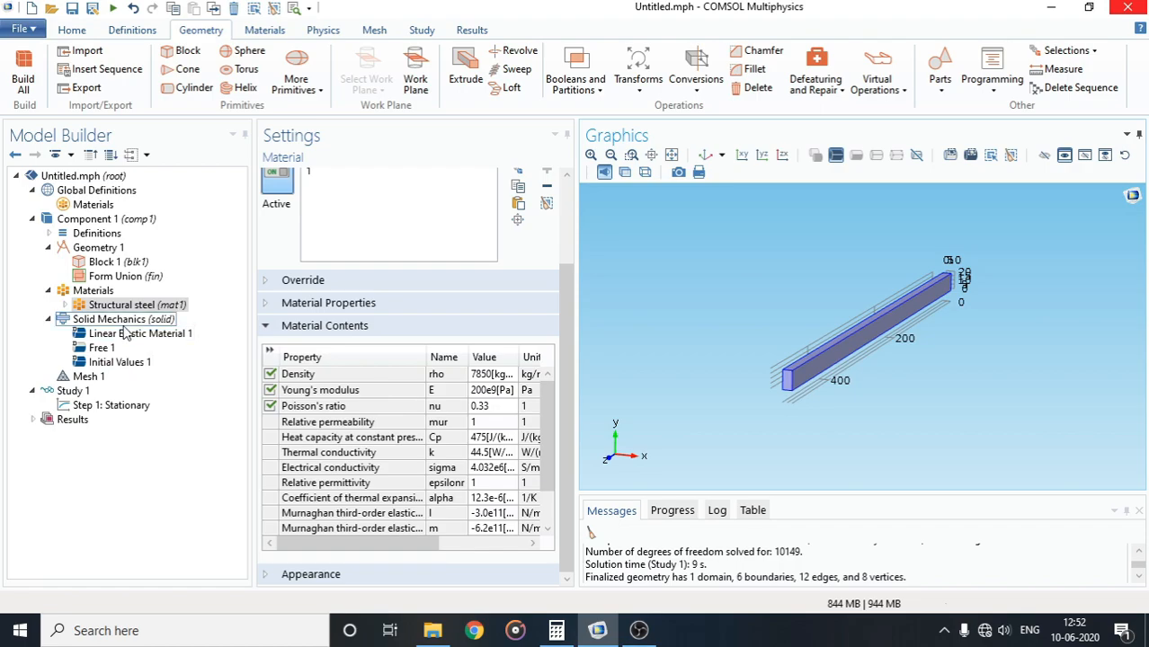
Inspect Solid Mechanics and its Free 1 condition, then bring up its context menu of conditions.
left_click(123, 320)
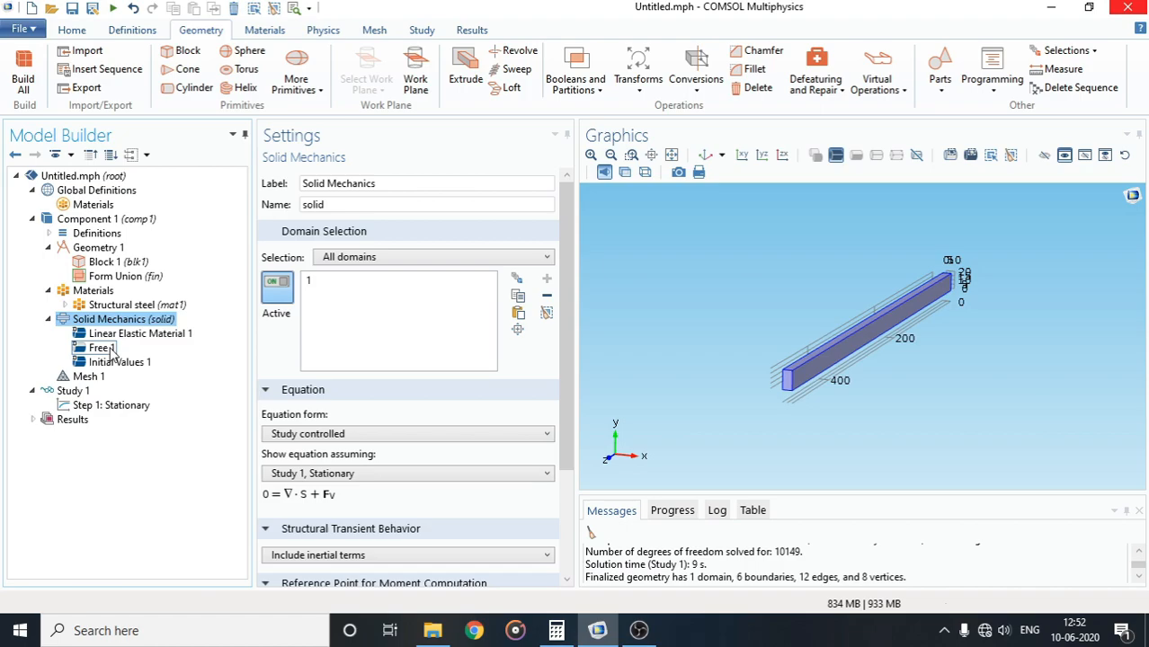
left_click(101, 349)
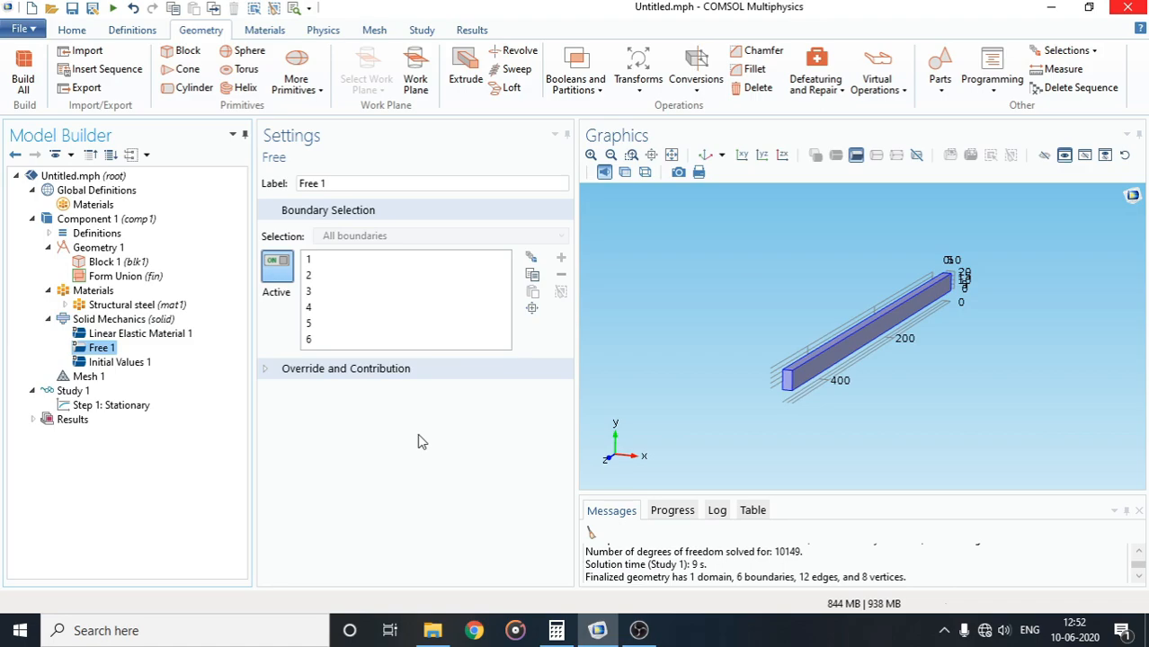
mouse_move(554, 393)
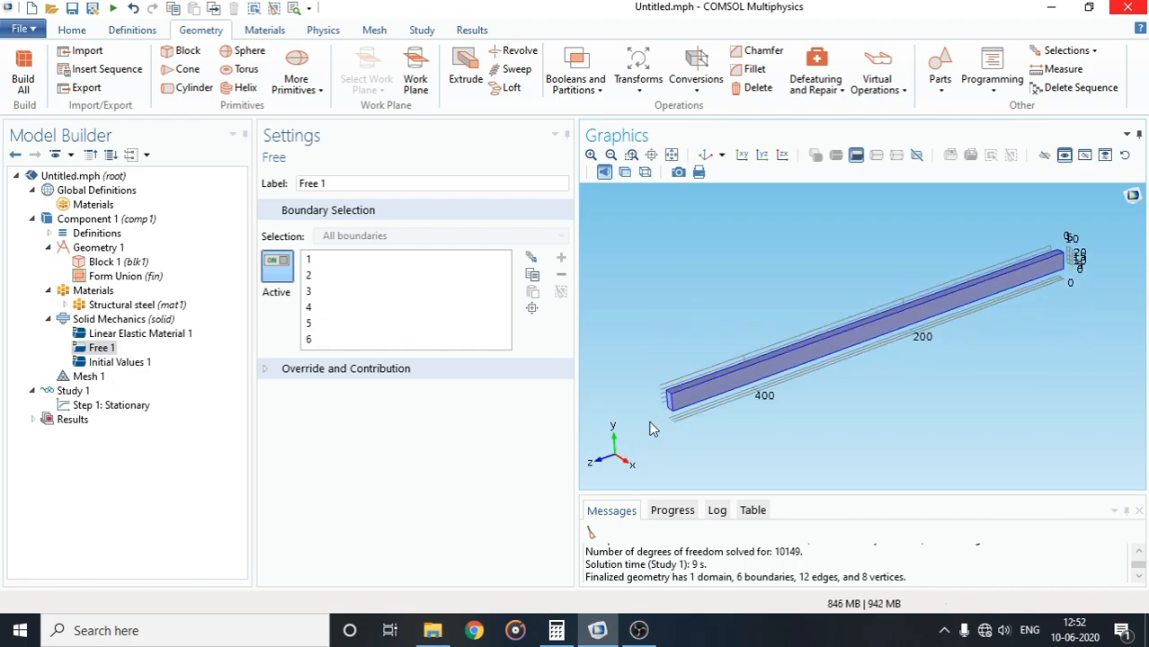
left_click(118, 362)
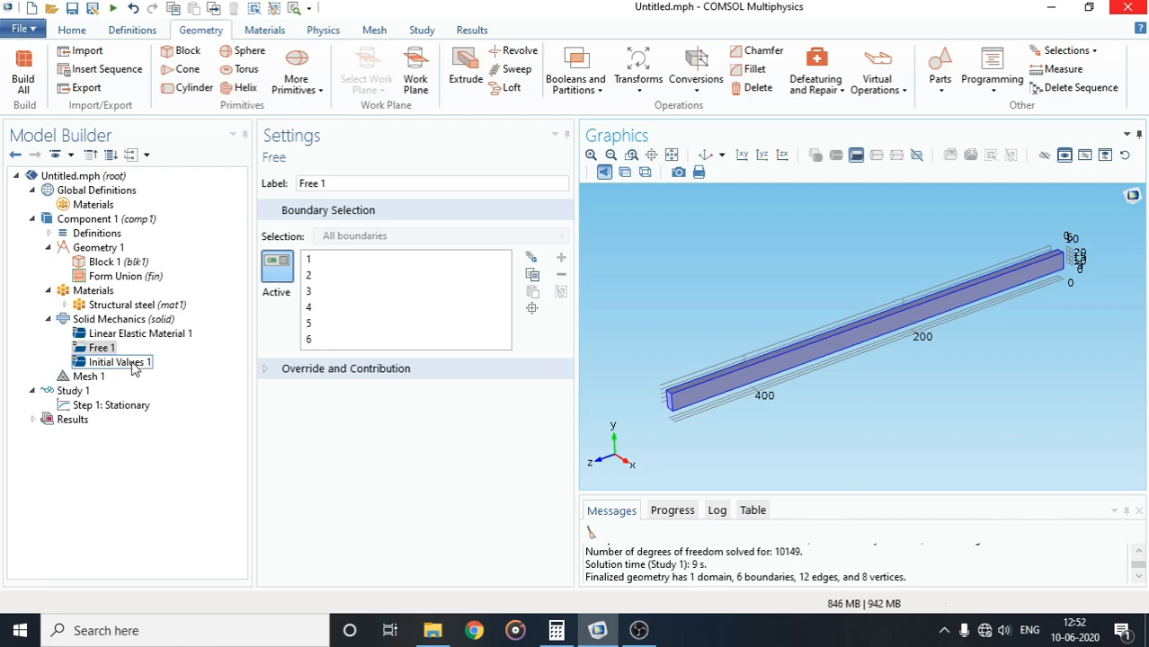
left_click(123, 320)
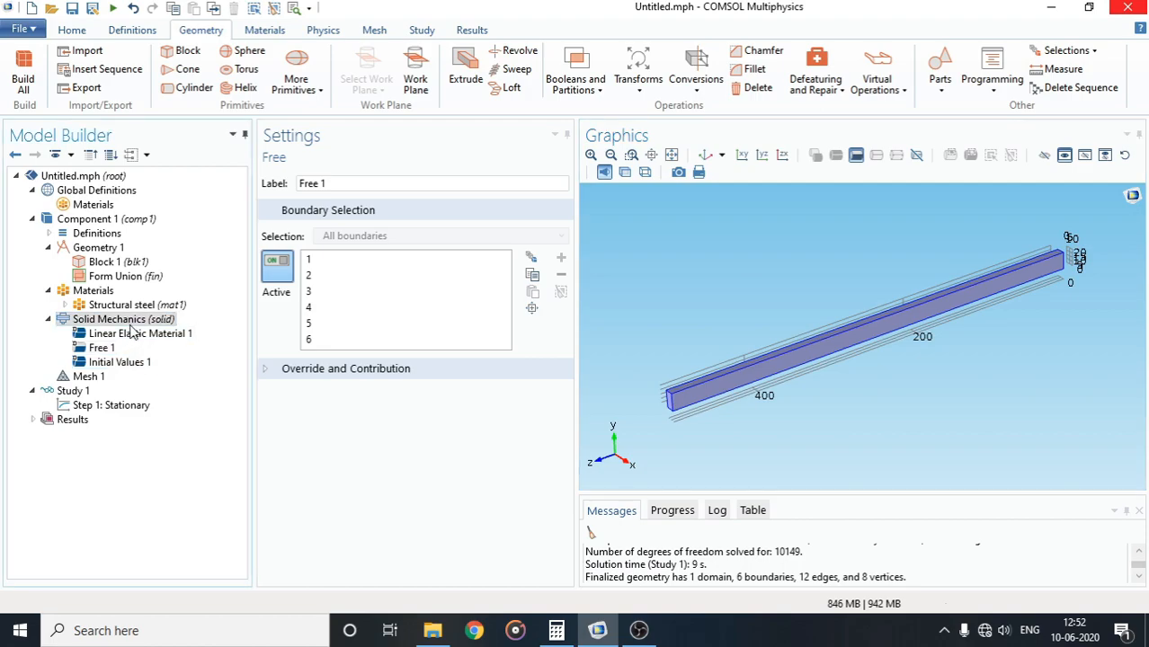
right_click(122, 321)
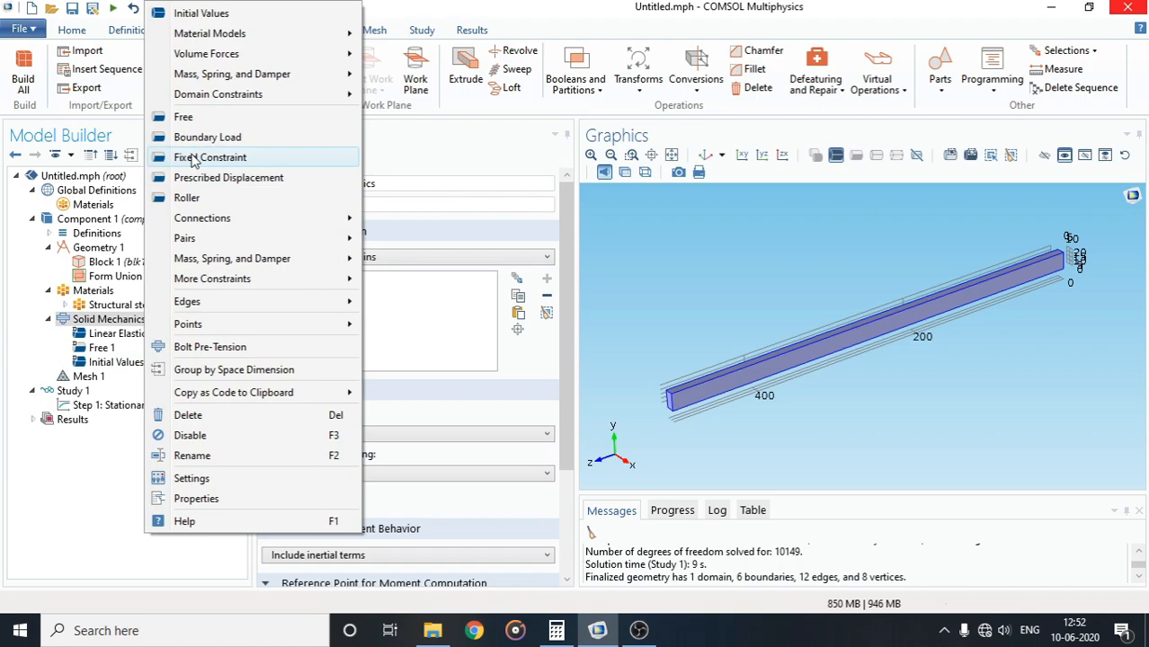
Add a Fixed Constraint and select both end faces, boundaries 3 and 4, checking each end.
left_click(209, 157)
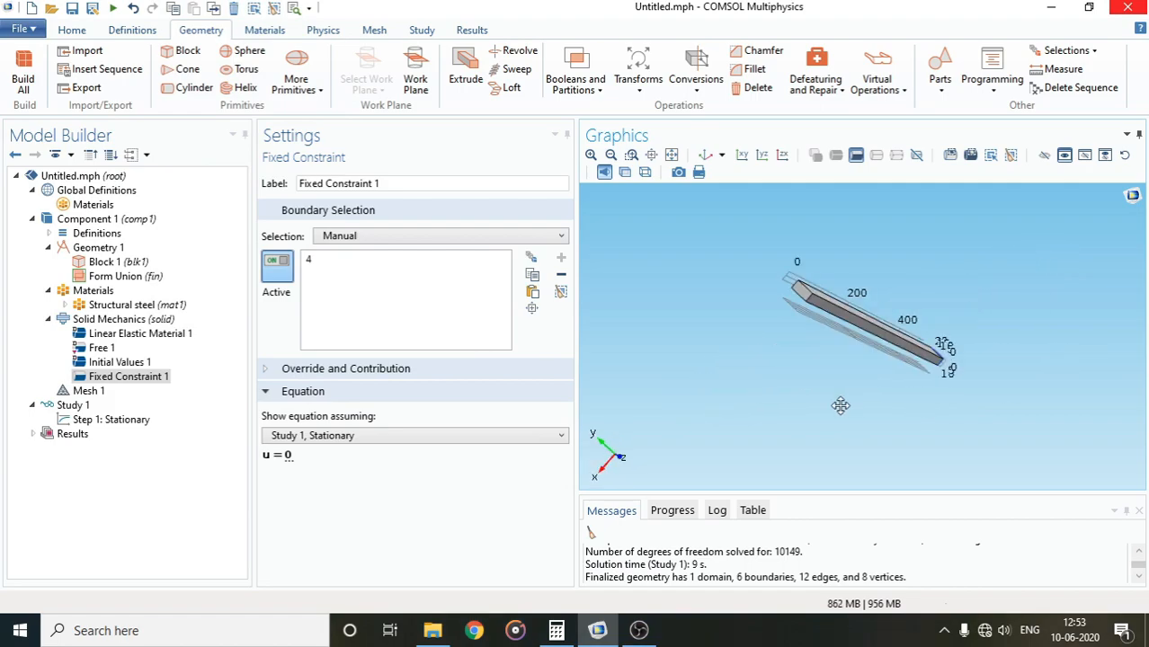
left_click(798, 291)
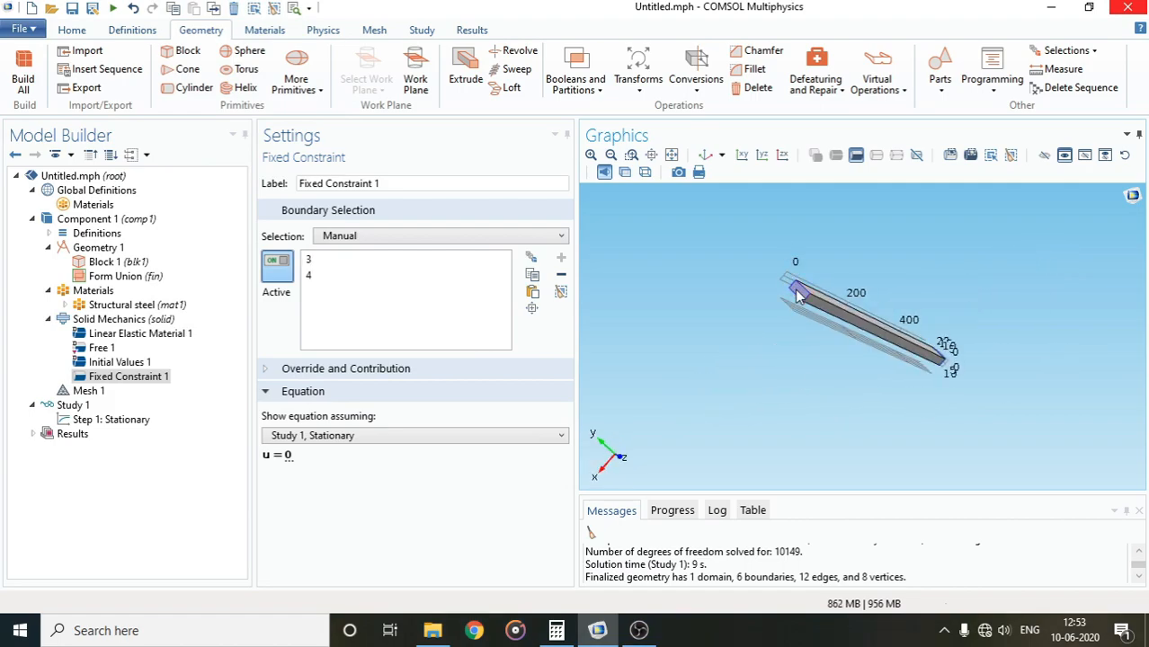
left_click_drag(810, 315, 890, 345)
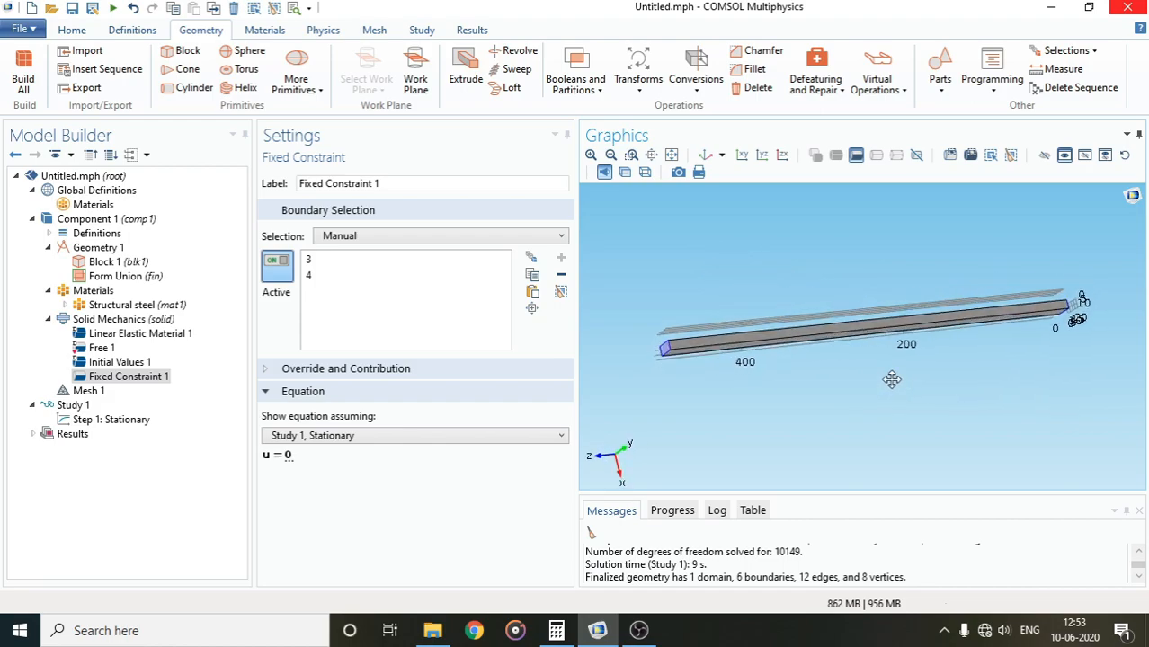
left_click_drag(892, 379, 899, 414)
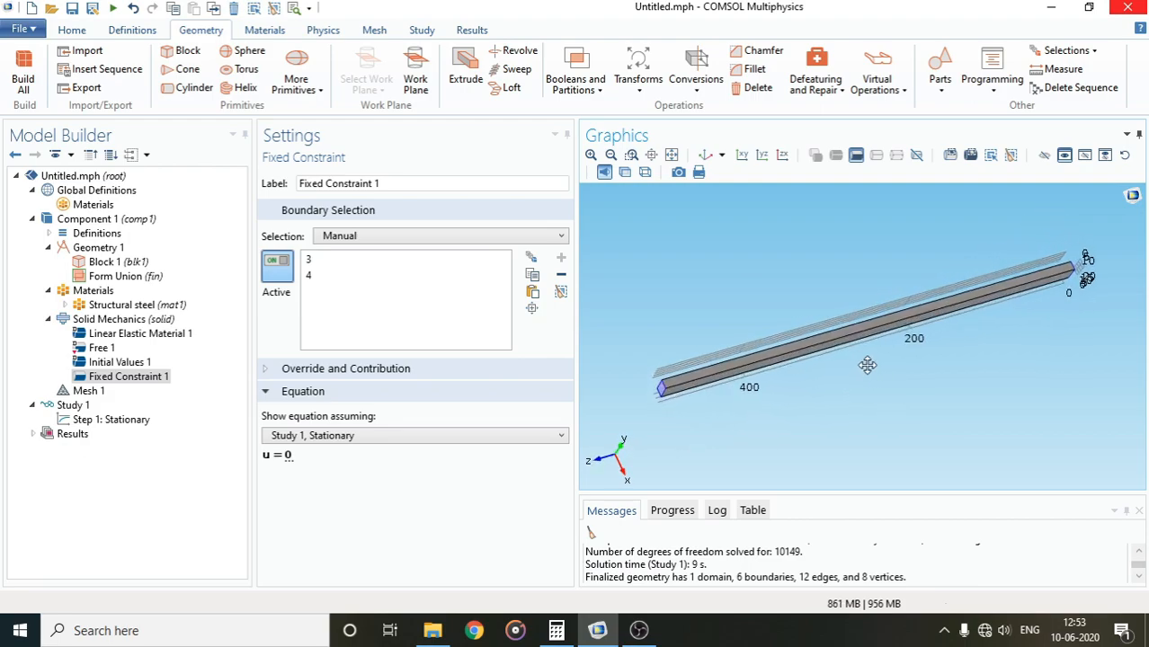
mouse_move(871, 373)
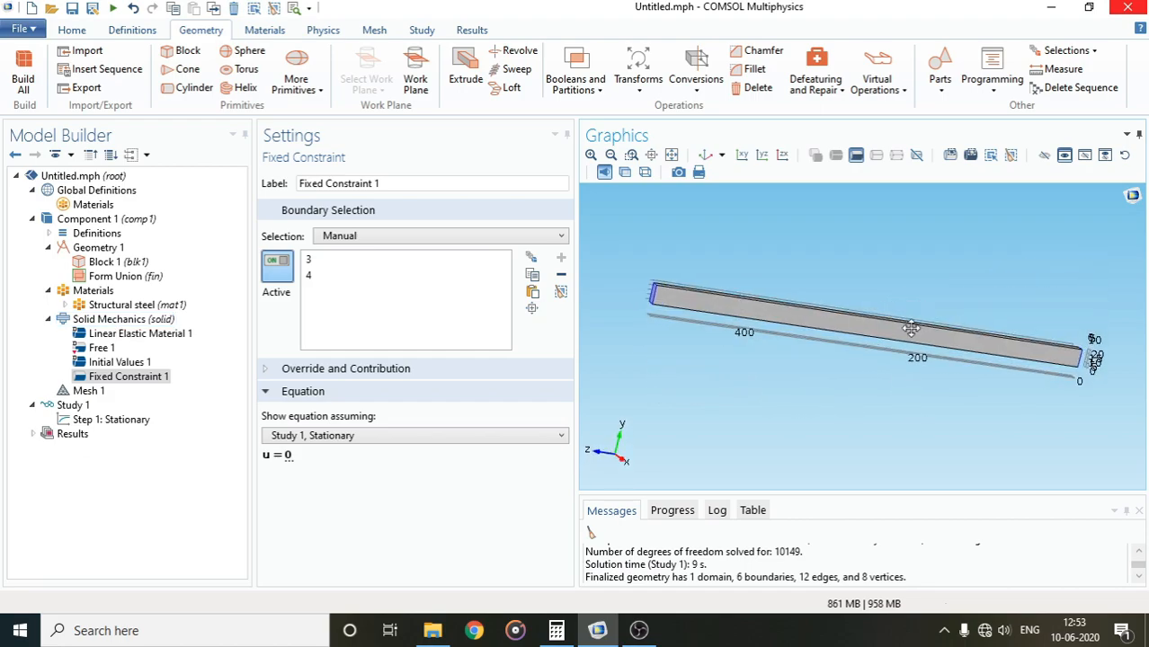
left_click_drag(910, 328, 928, 281)
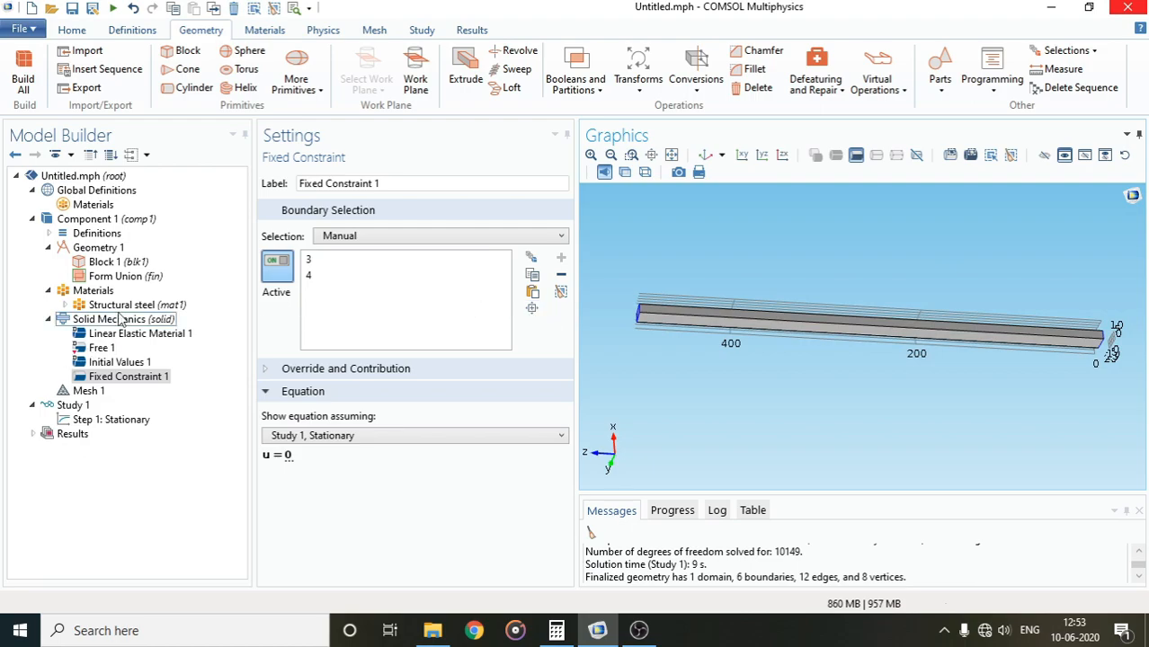
left_click(123, 320)
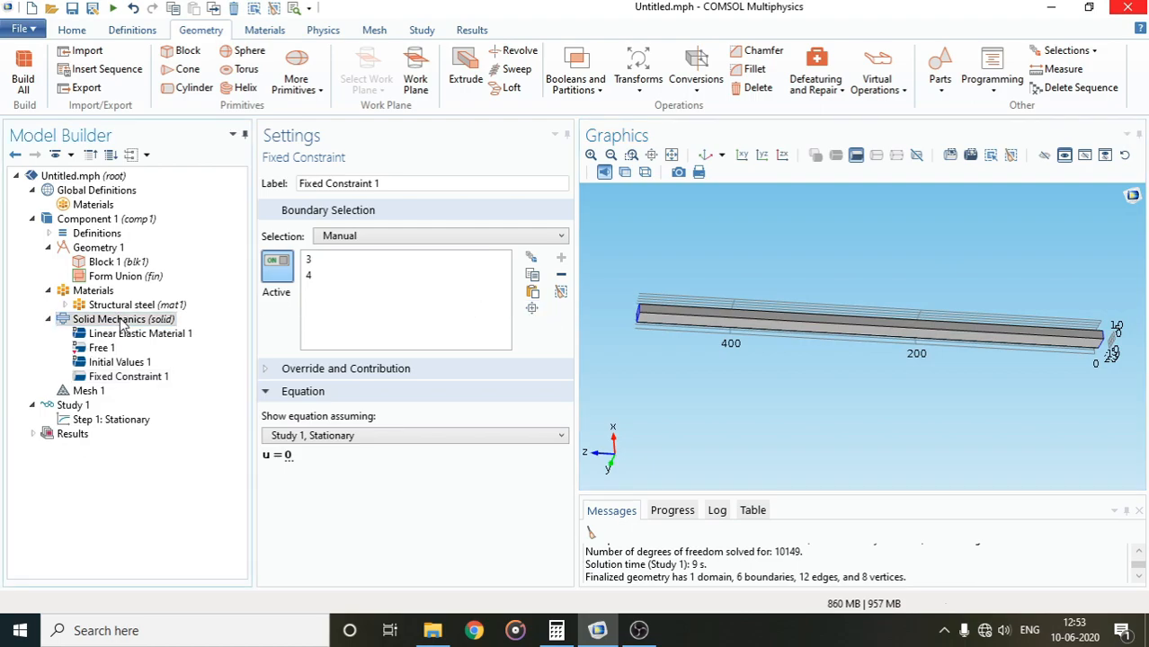
Add a Boundary Load on the top face, boundary 2, as Total force with 500 N in y.
right_click(122, 320)
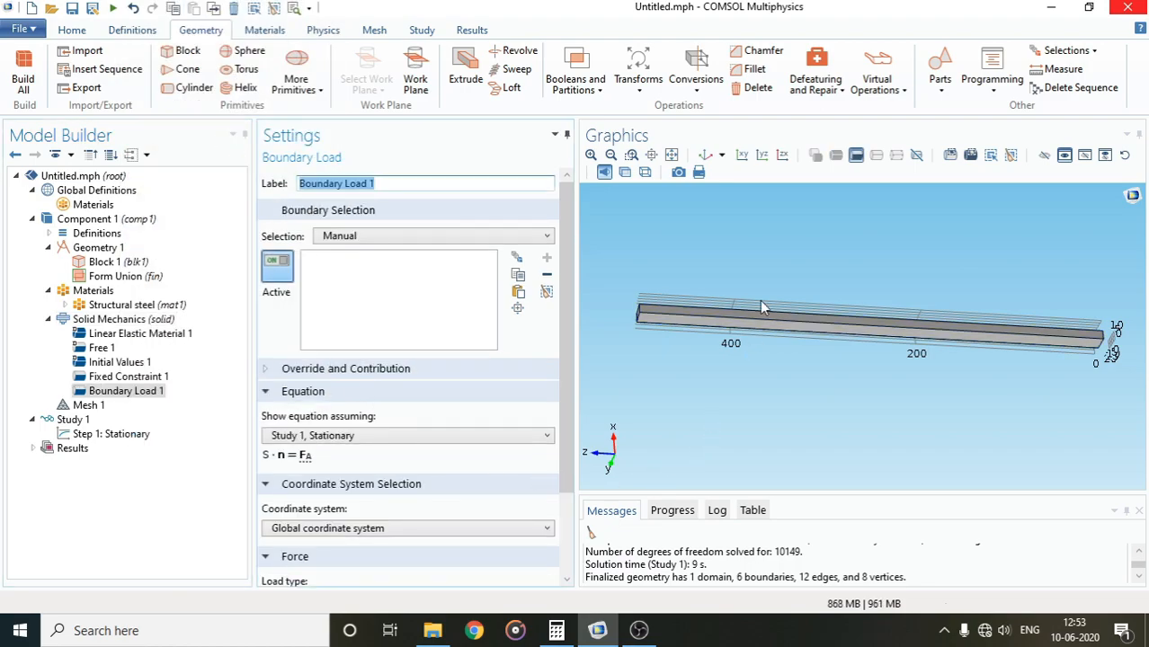
left_click(759, 314)
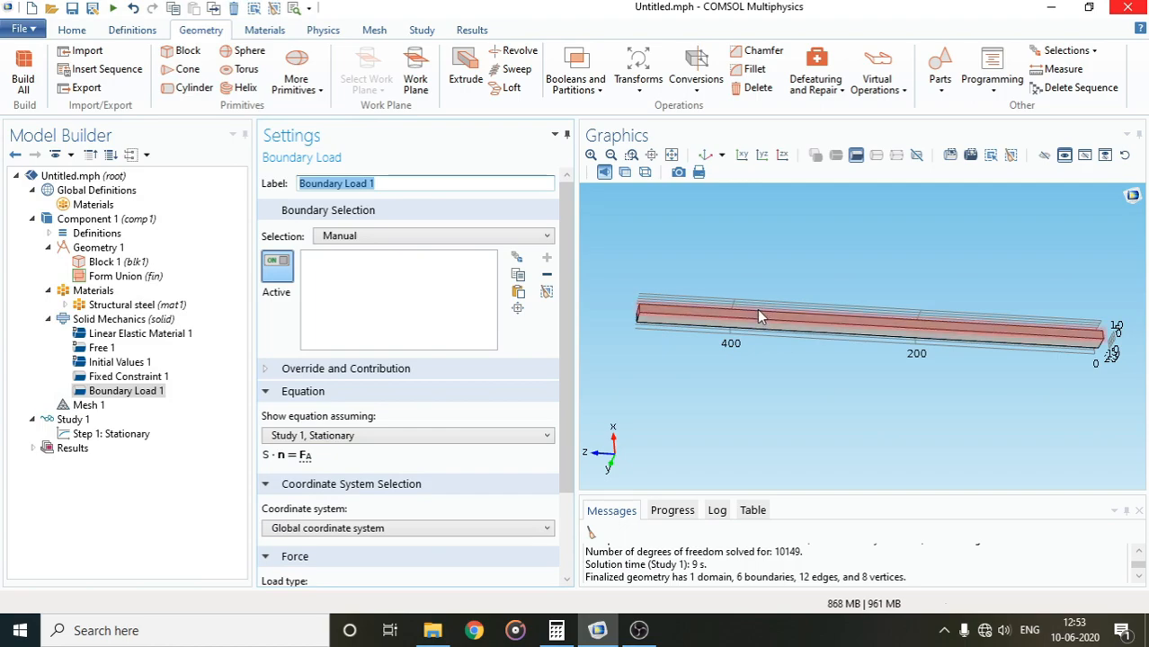
left_click(759, 315)
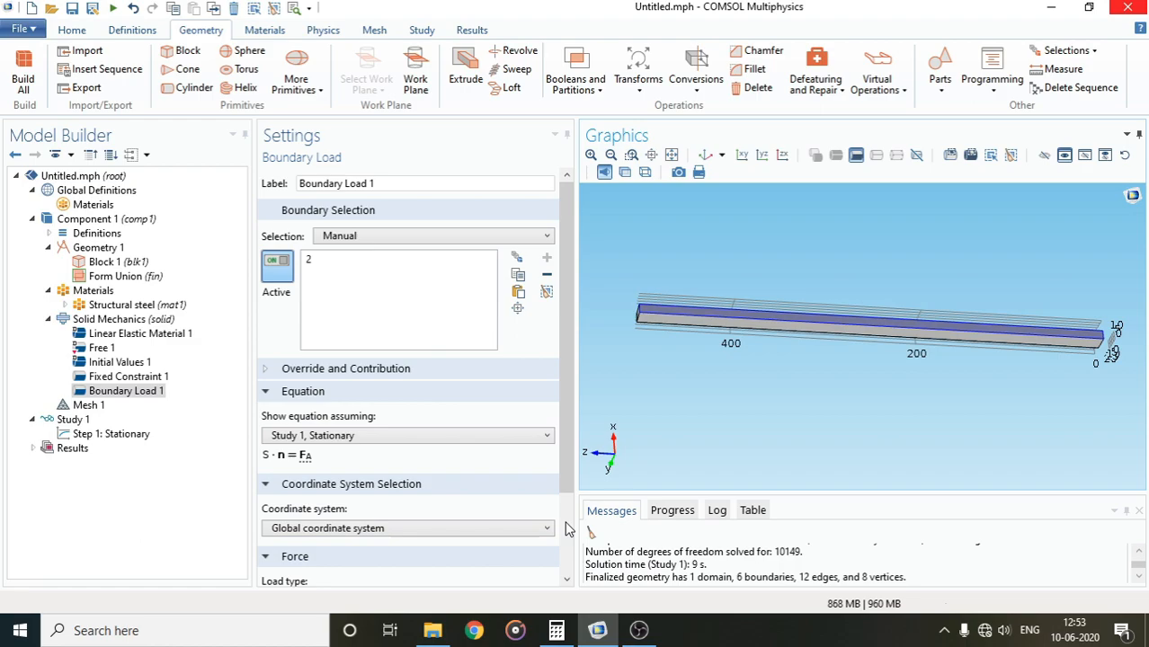
scroll("down", 3)
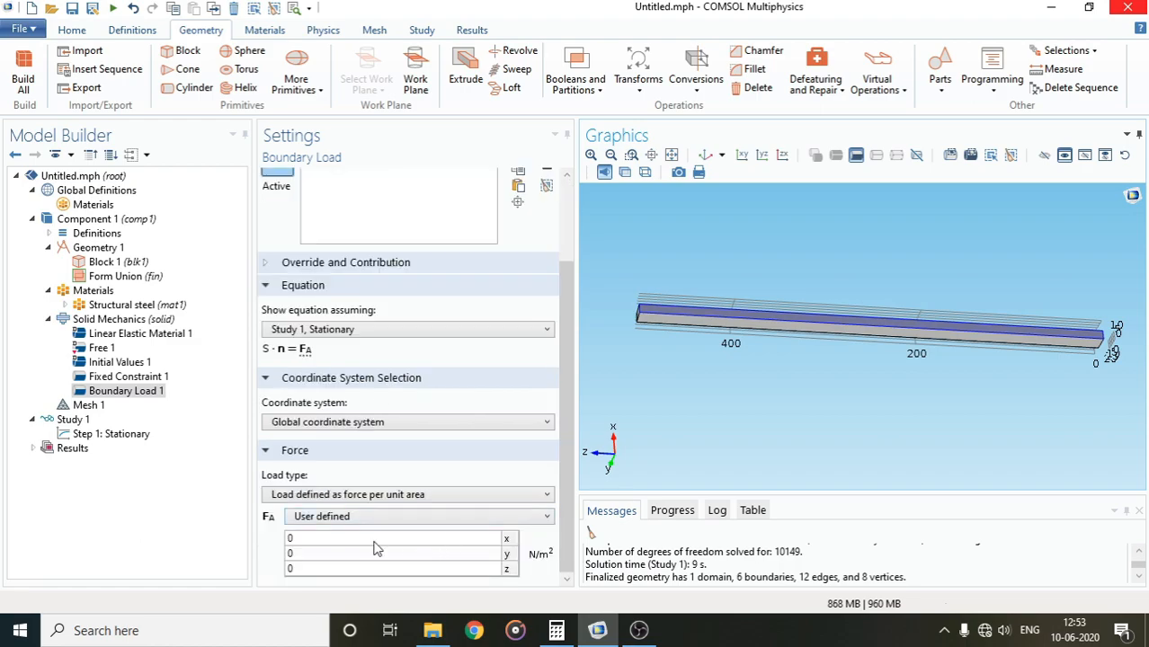
left_click(407, 495)
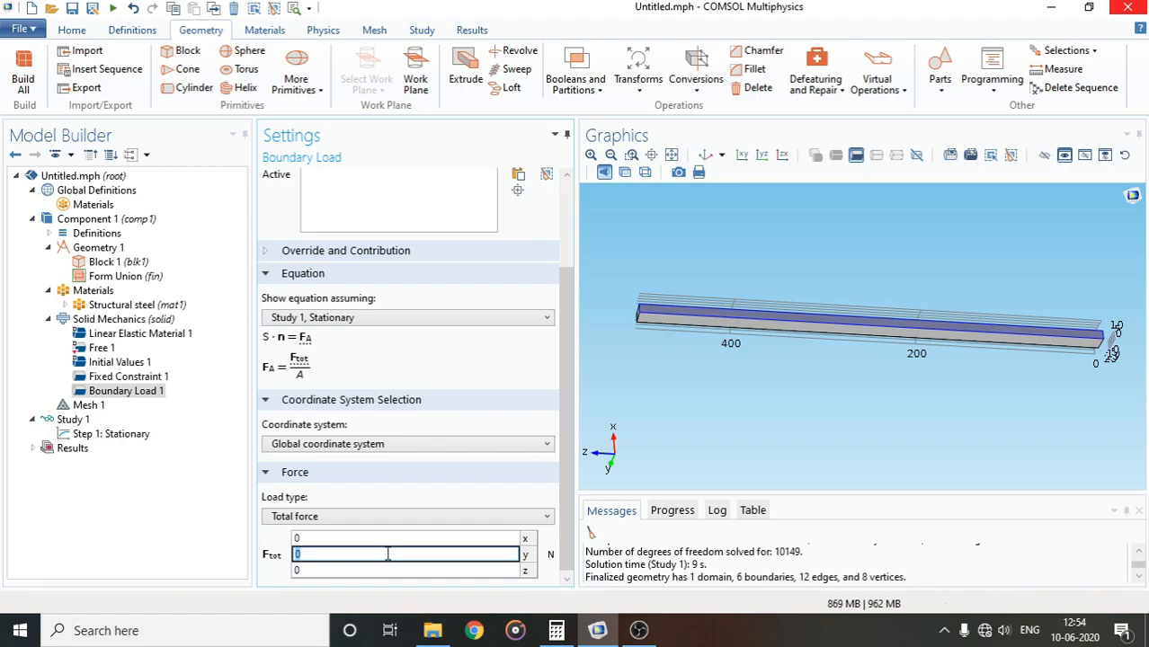
type("500")
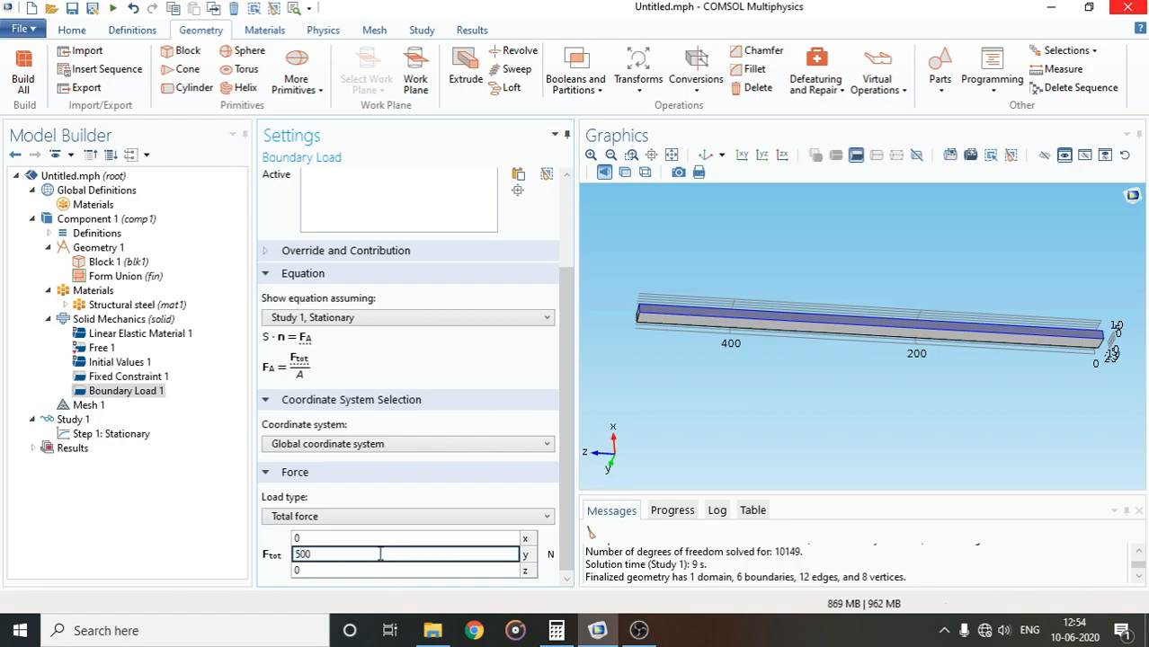
mouse_move(158, 543)
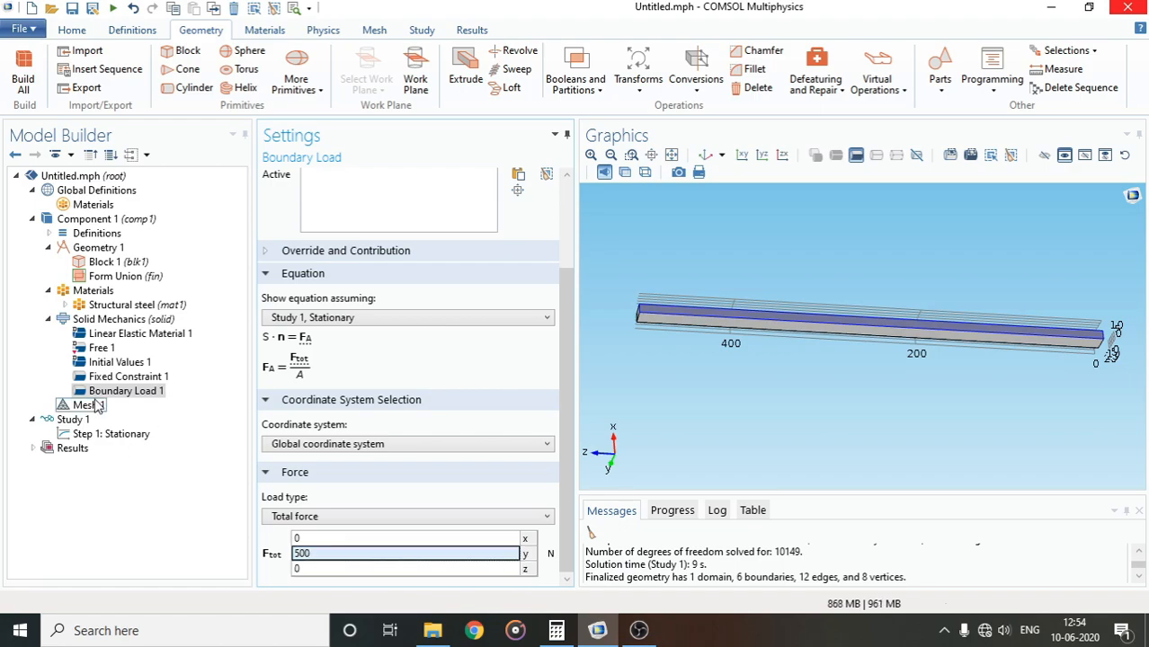
Build the Extremely fine Mesh 1 and compute Study 1 for the von Mises stress plot.
left_click(88, 404)
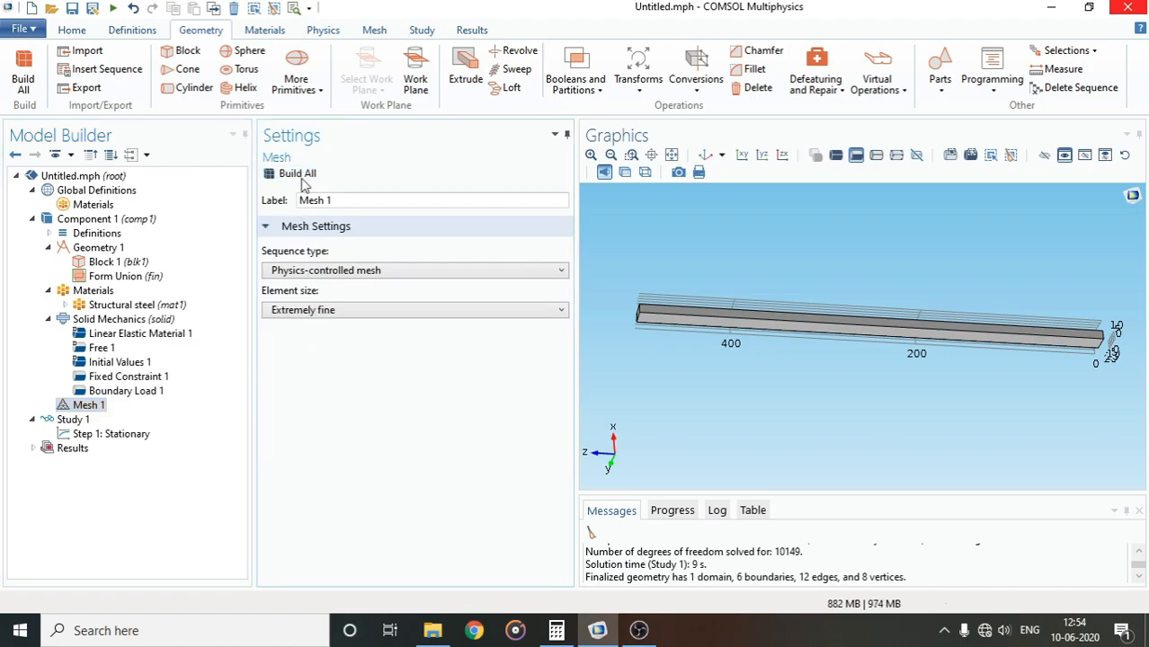
left_click(297, 173)
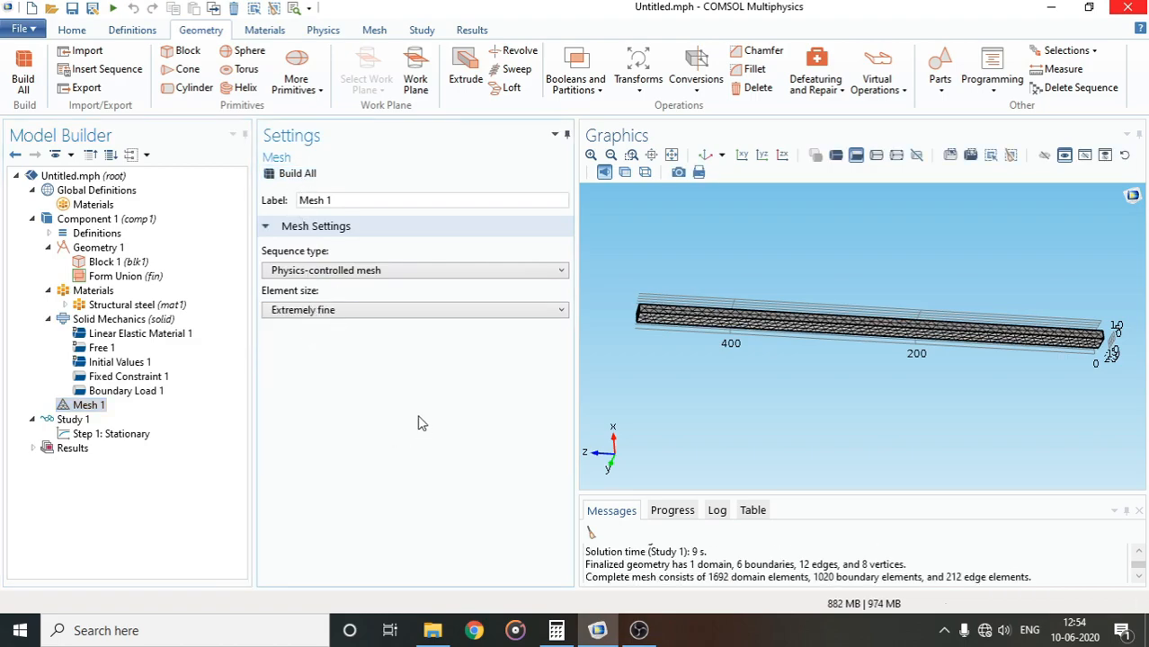
left_click(74, 421)
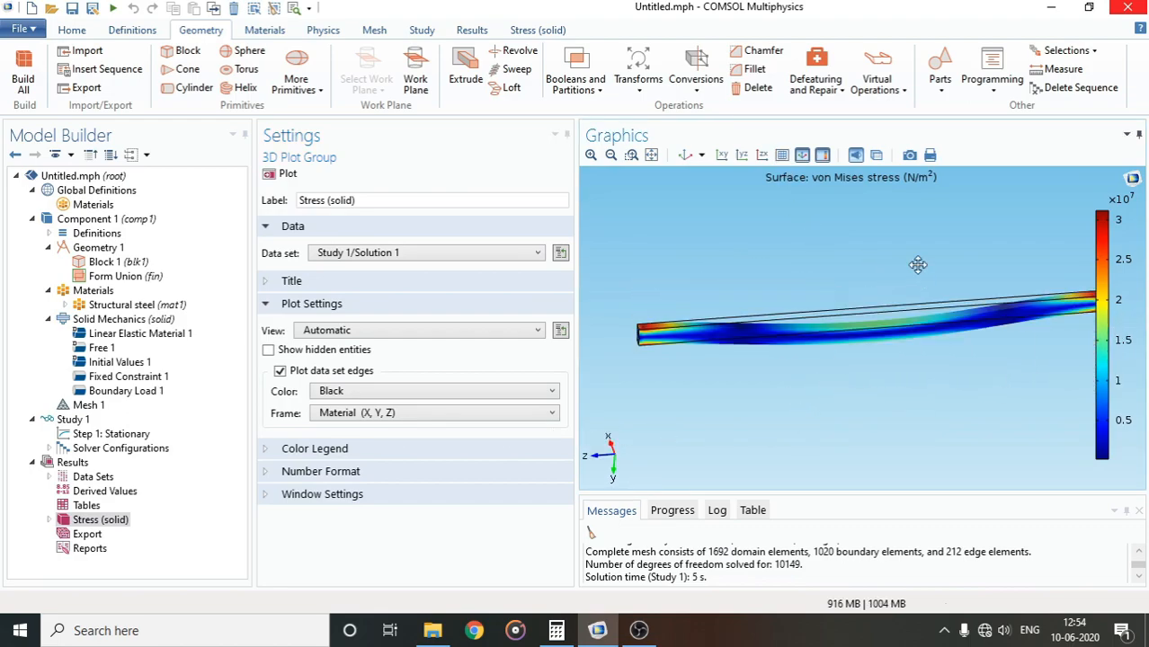
left_click_drag(918, 264, 867, 220)
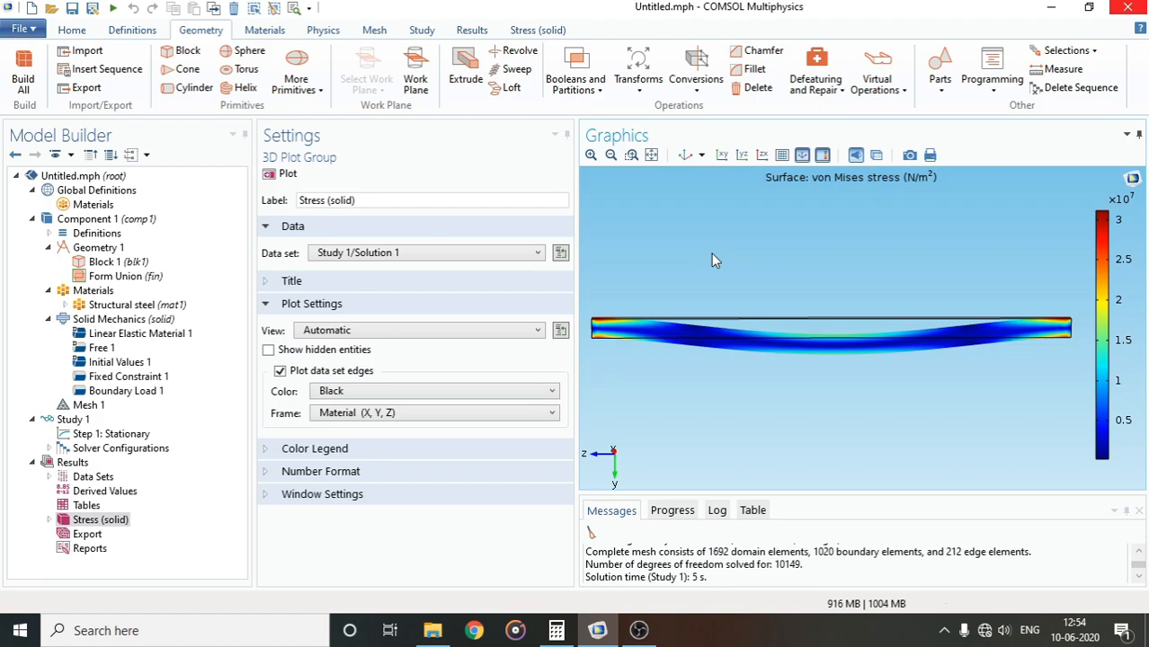
mouse_move(645, 360)
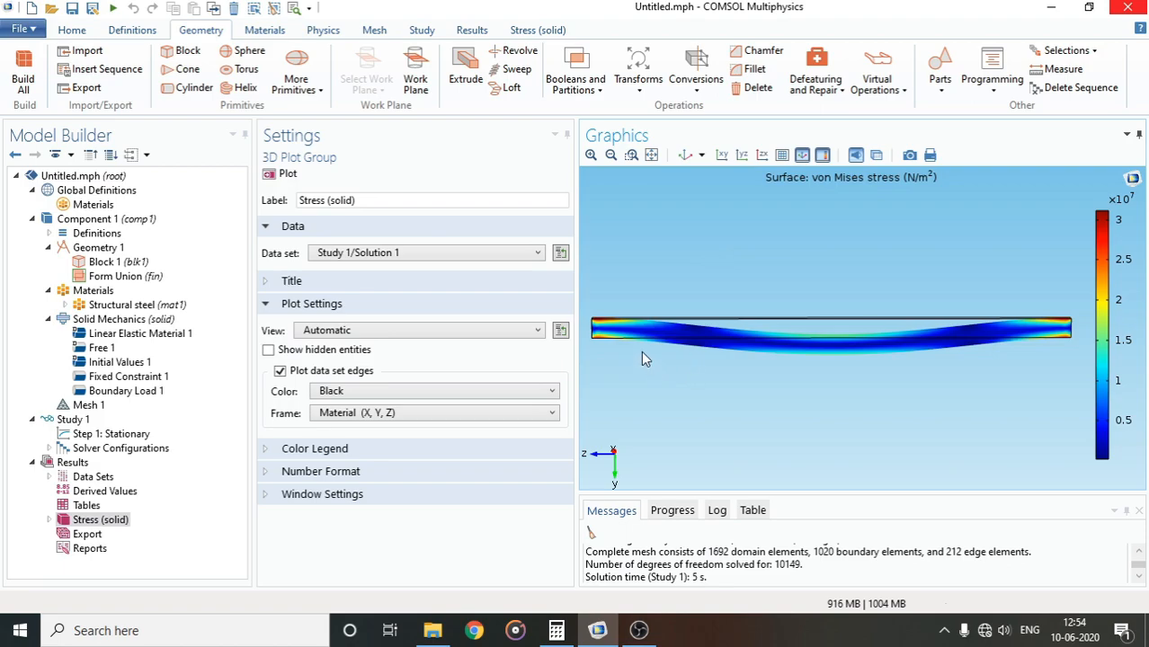
mouse_move(881, 360)
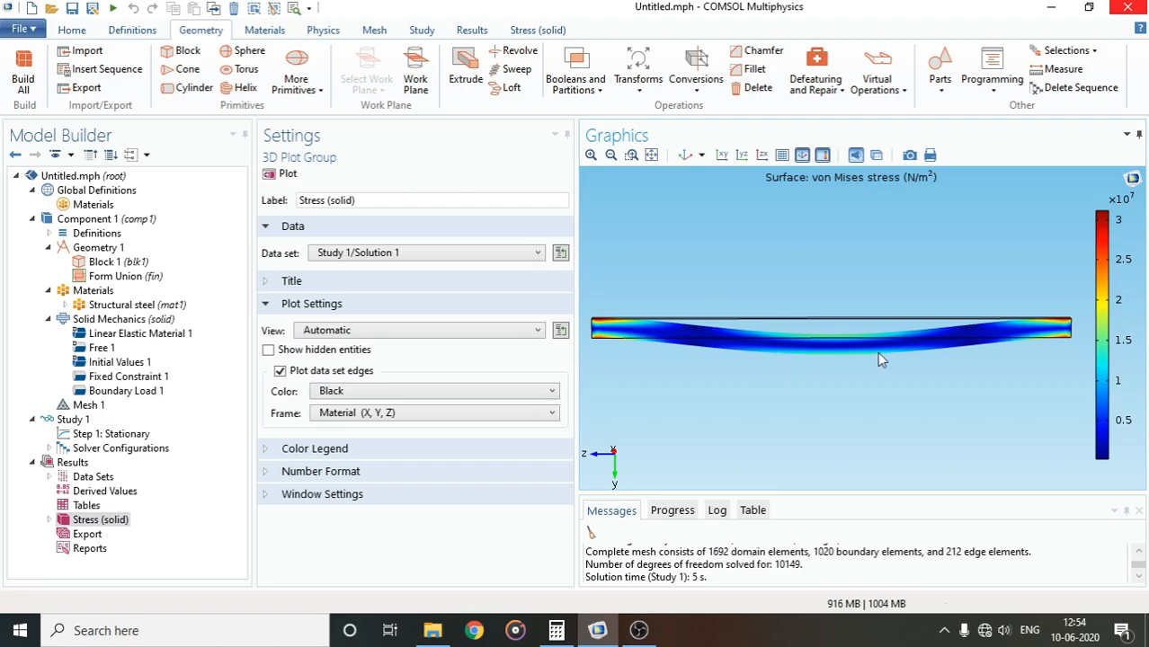
mouse_move(989, 376)
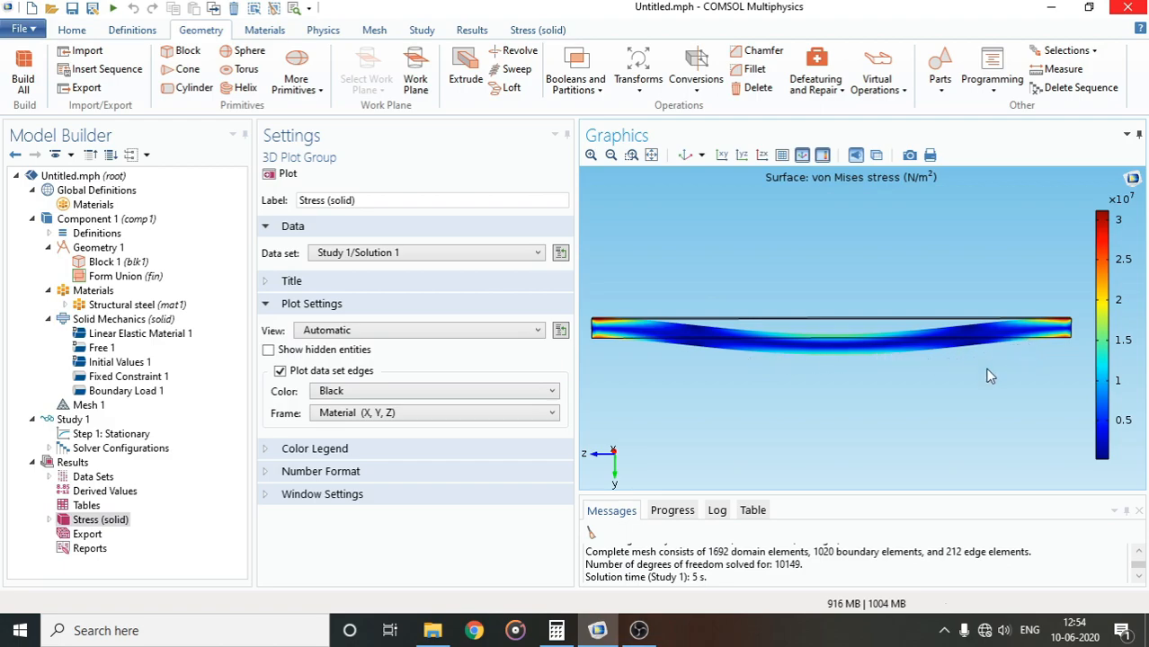
mouse_move(795, 437)
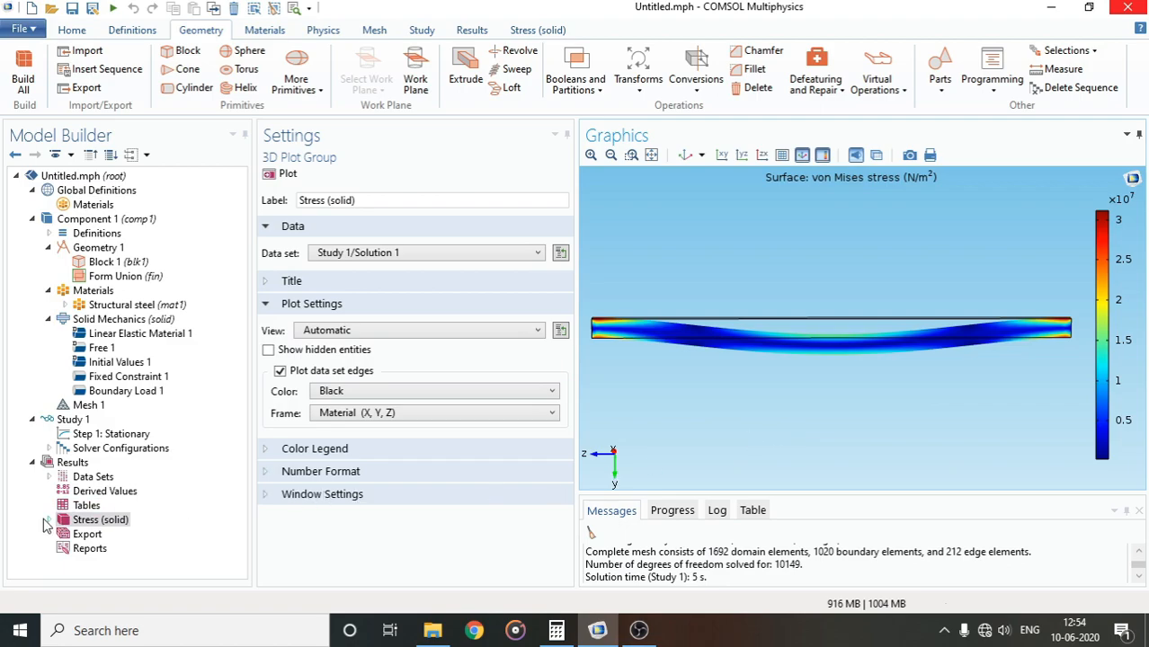
left_click(47, 520)
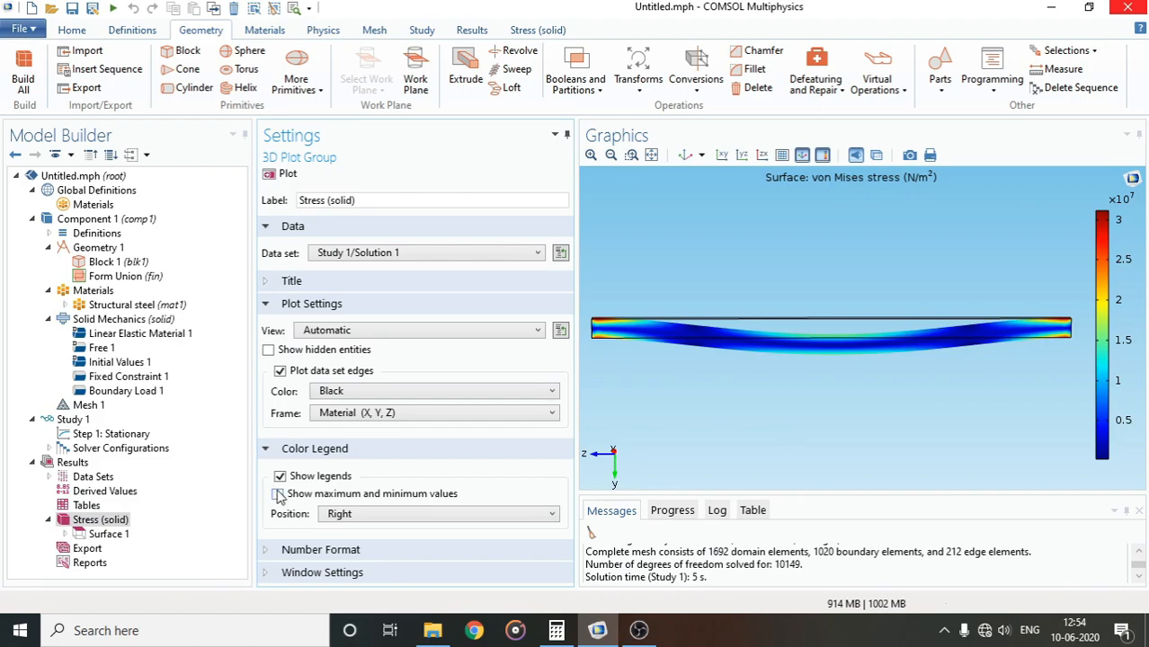
Keep maximum and minimum legend values shown on the stress plot and select its Surface 1.
left_click(279, 493)
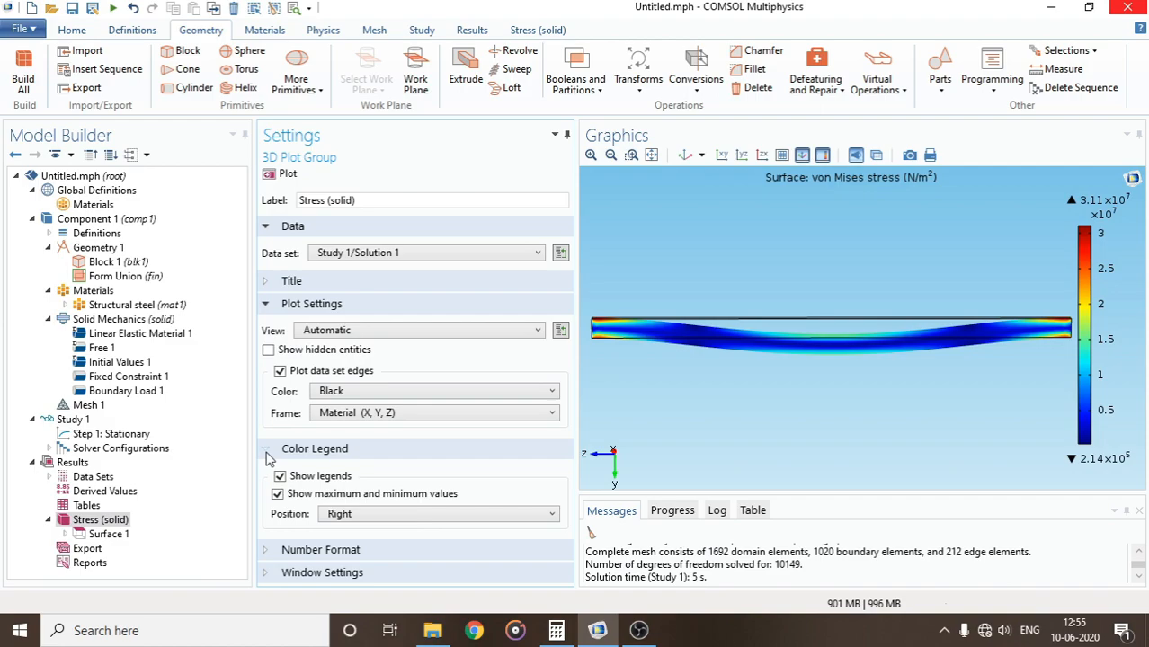
mouse_move(656, 421)
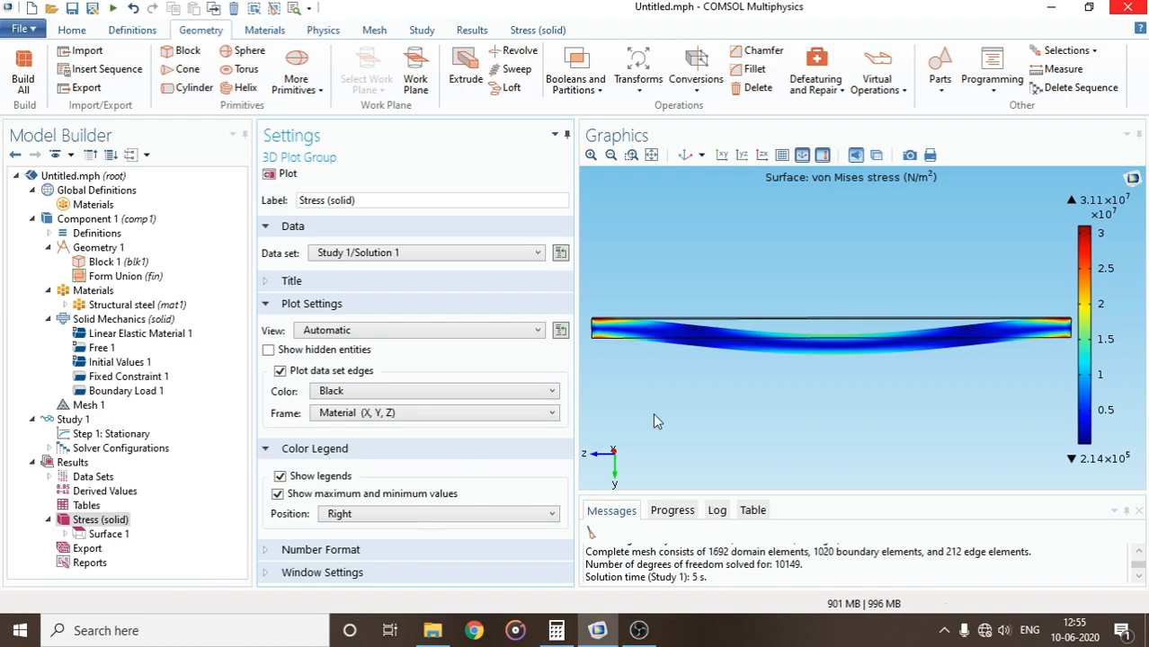
mouse_move(734, 441)
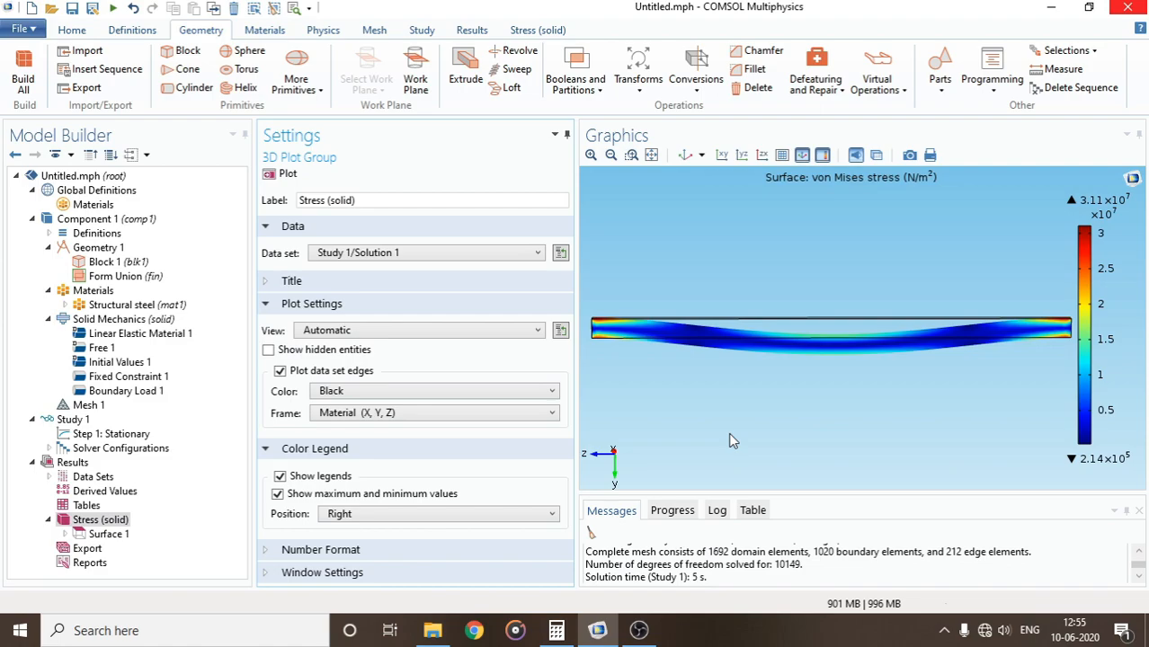
mouse_move(845, 214)
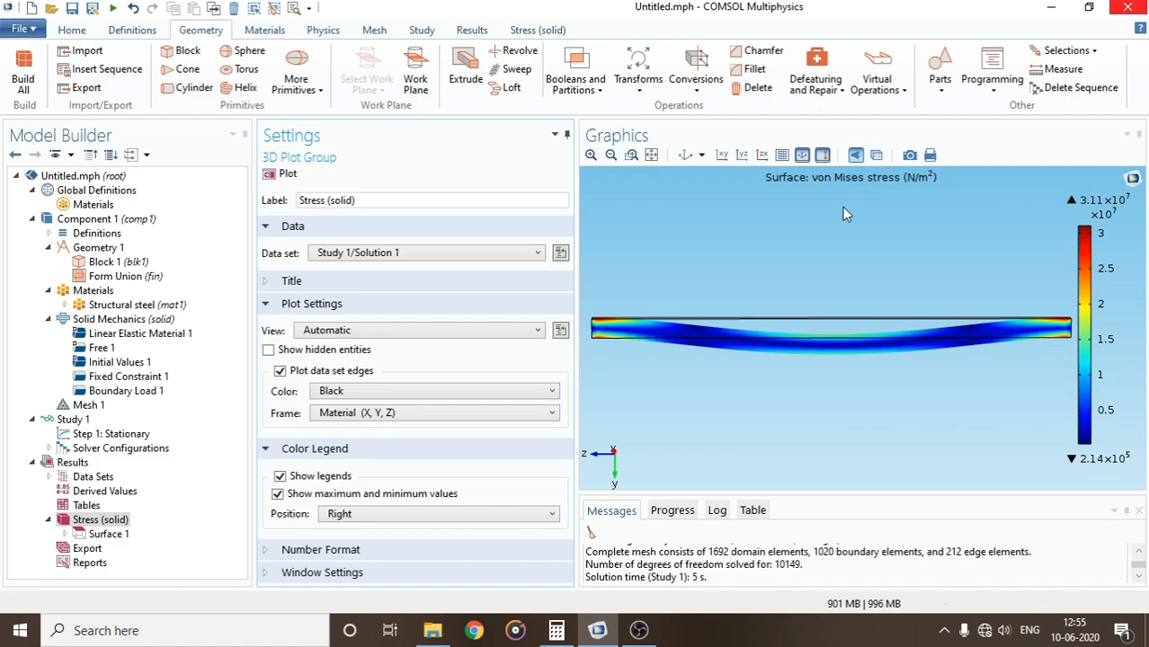
mouse_move(656, 442)
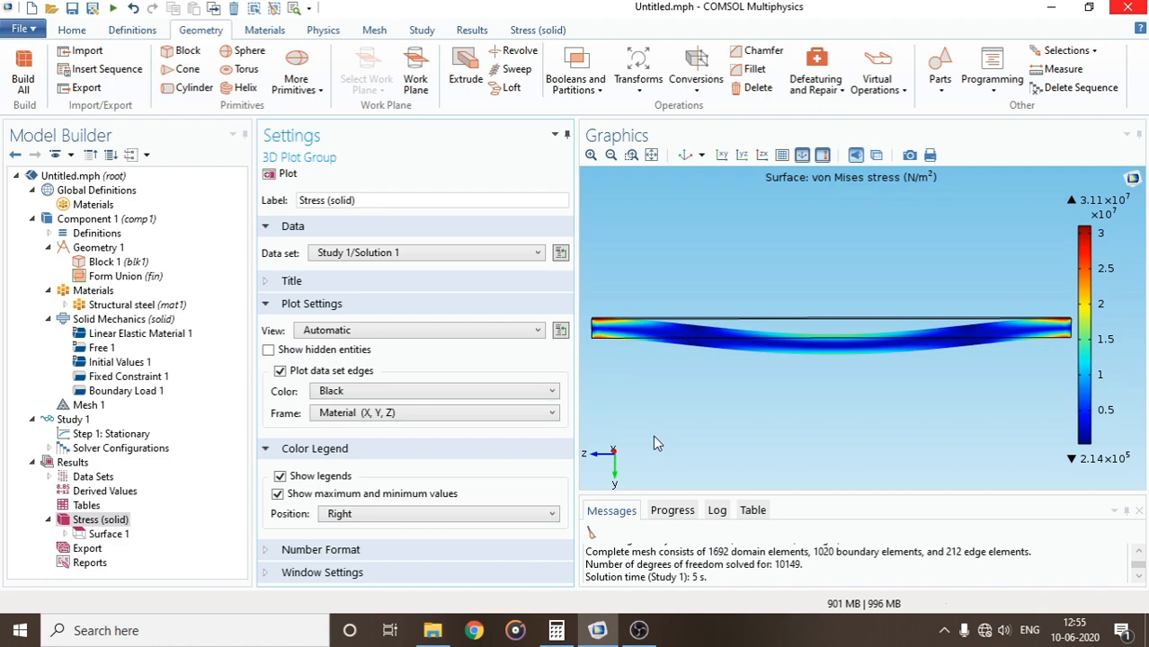
mouse_move(651, 423)
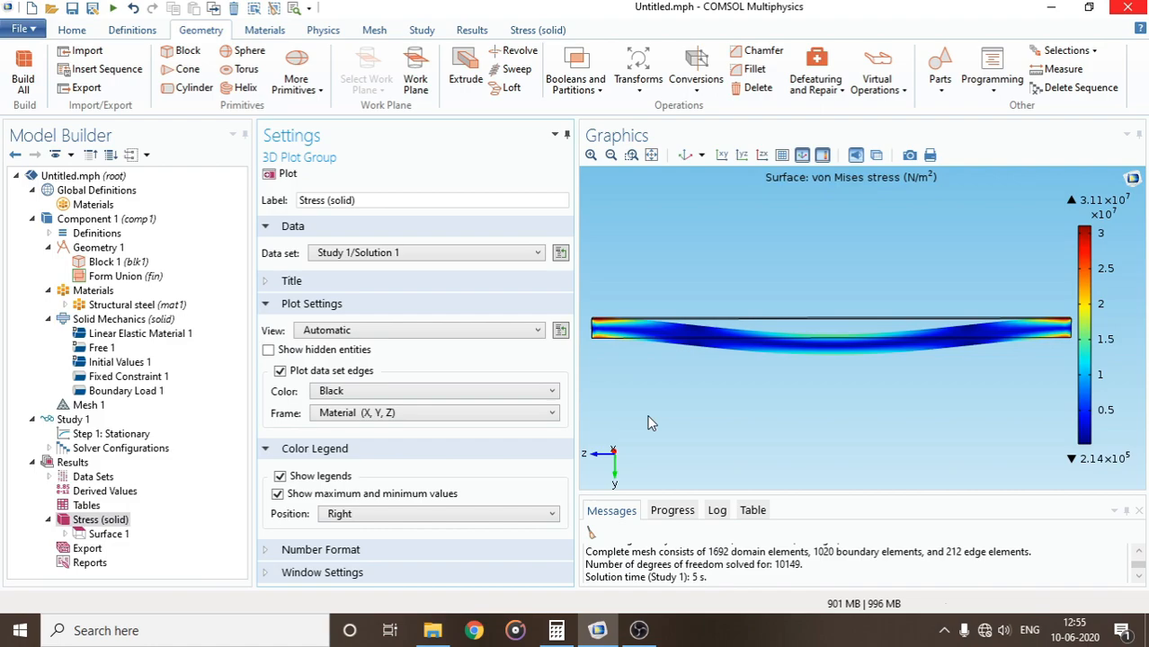
mouse_move(1137, 213)
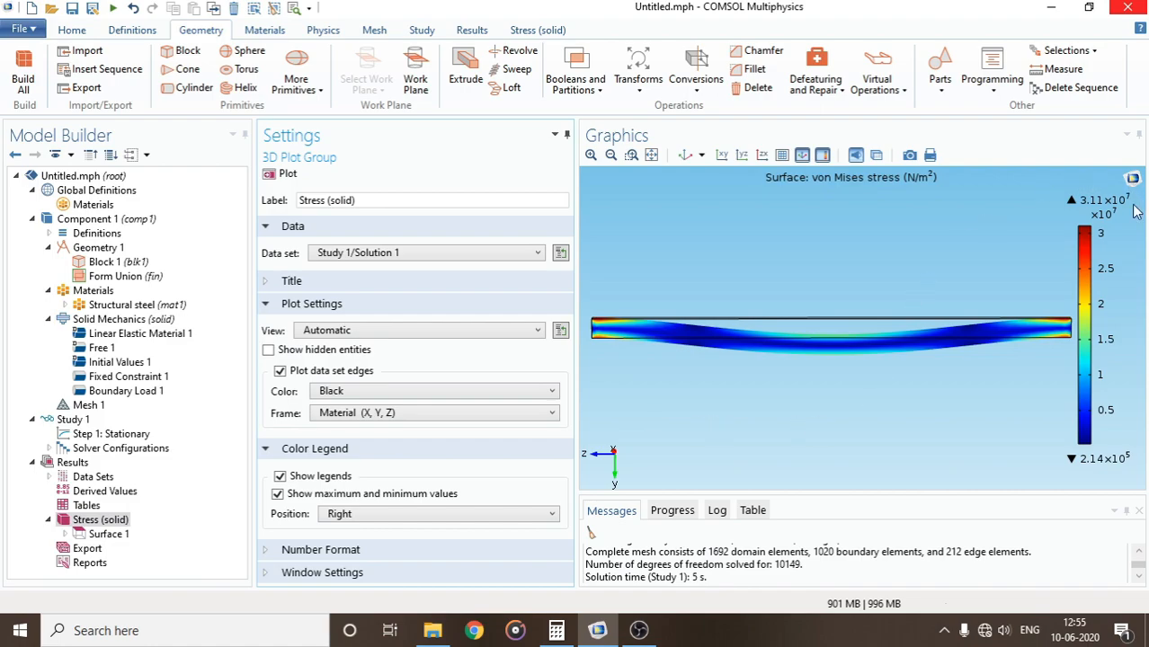
mouse_move(834, 472)
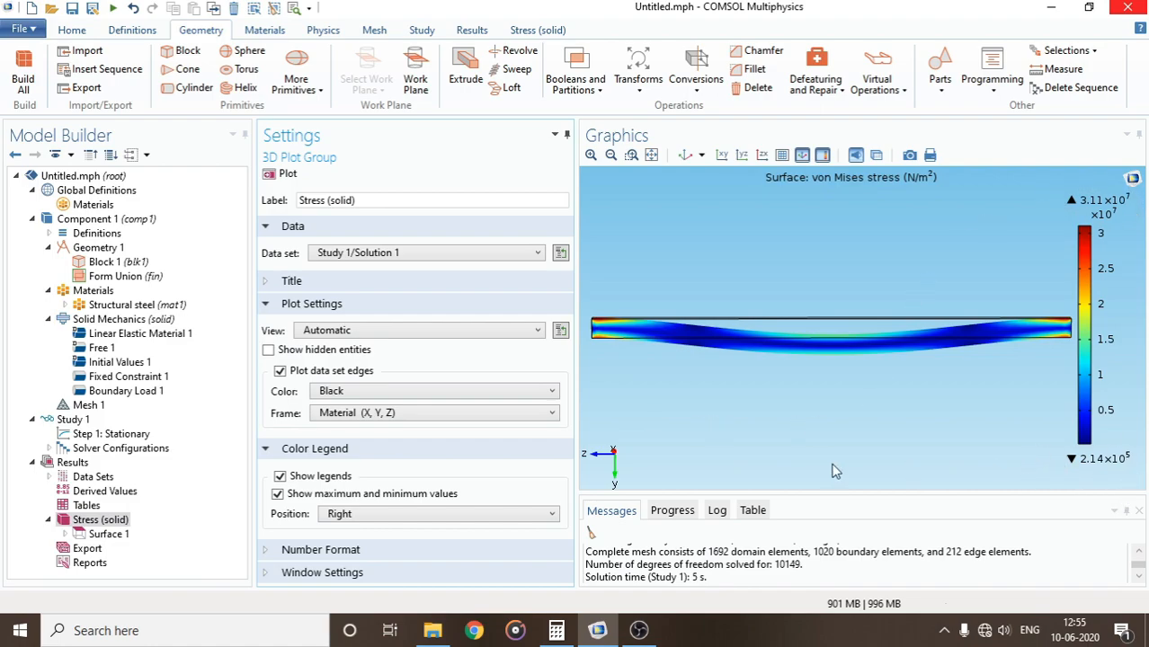
mouse_move(562, 464)
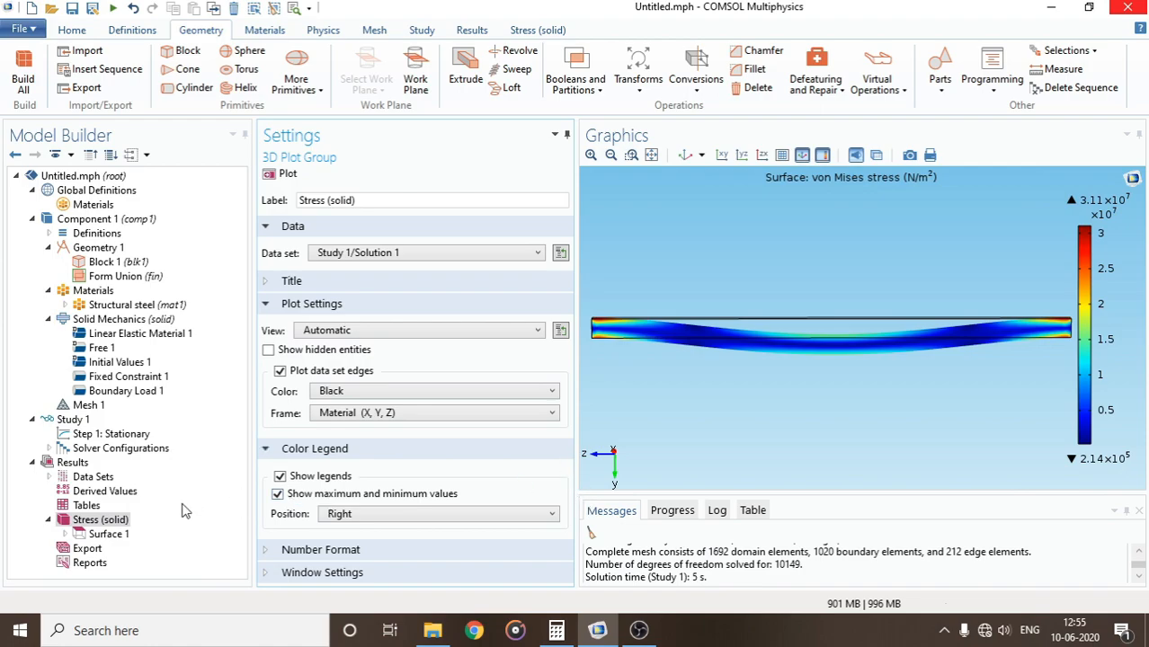
left_click(108, 533)
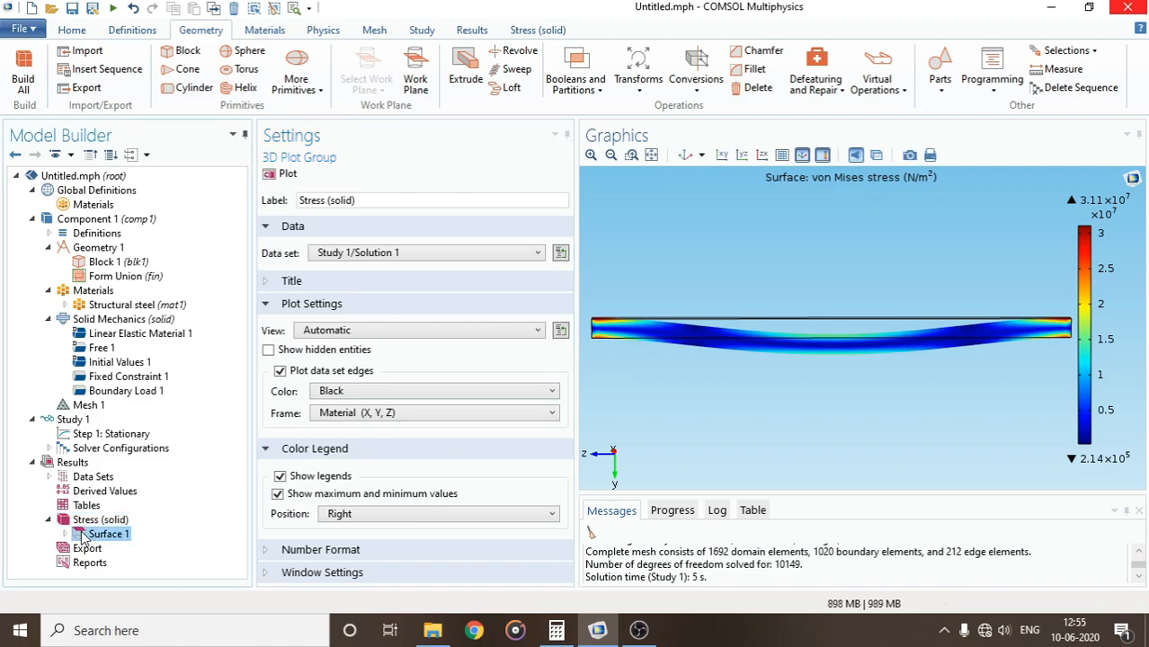
Replace the Surface 1 expression with the displacement field's Y component in mm.
left_click(106, 534)
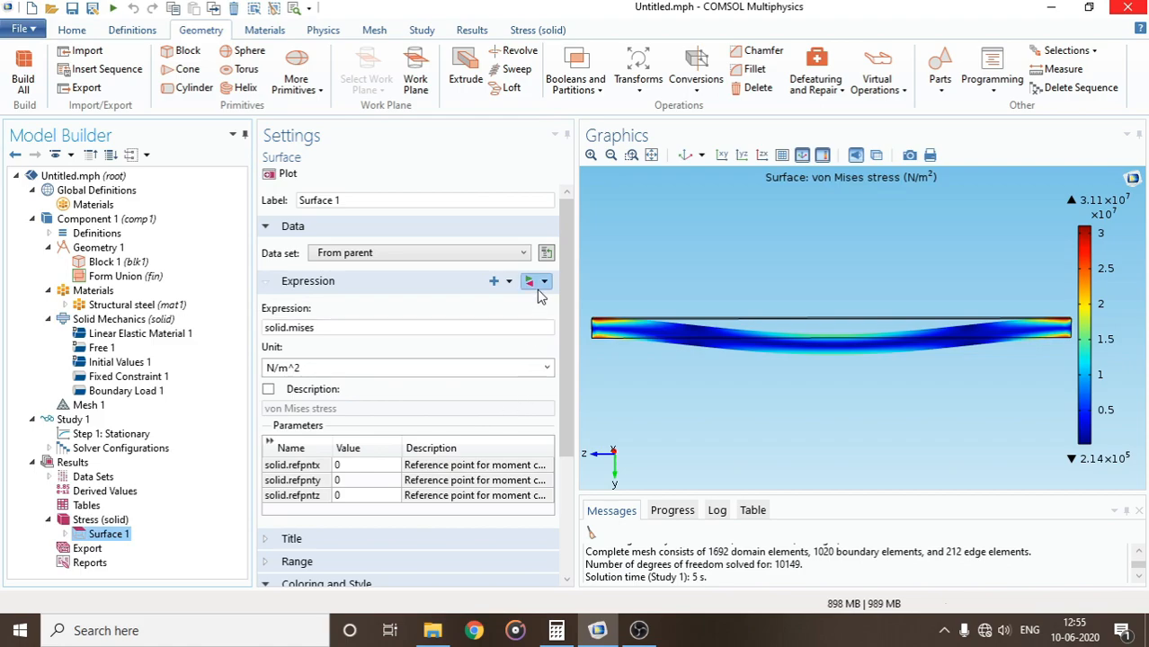
mouse_move(543, 281)
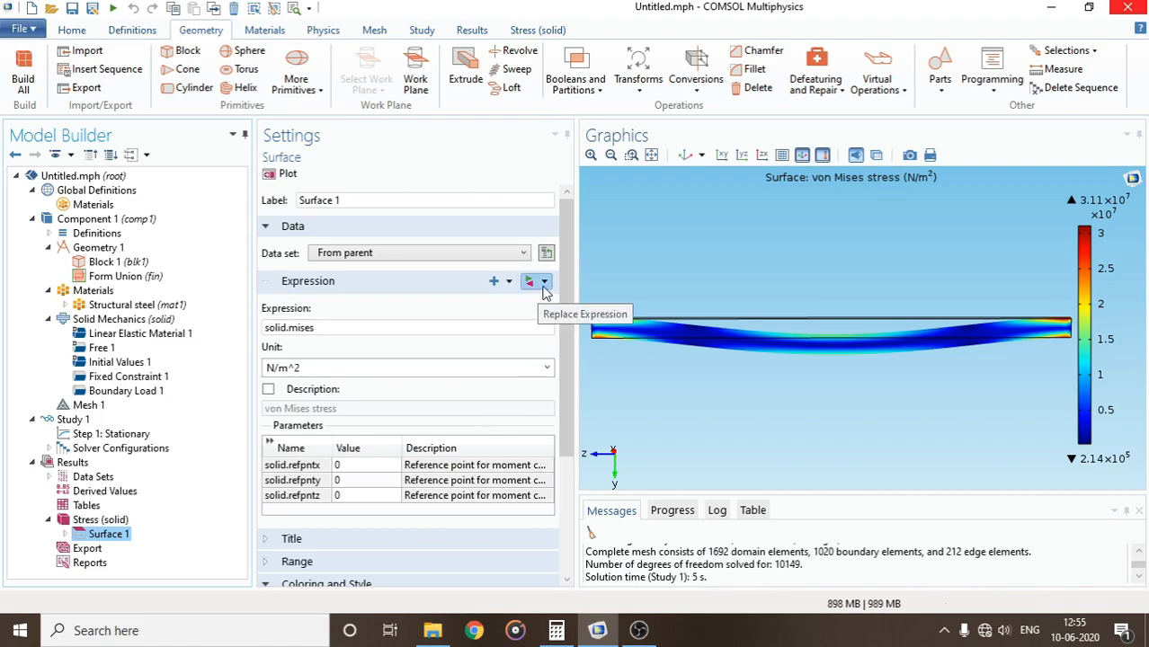
left_click(543, 280)
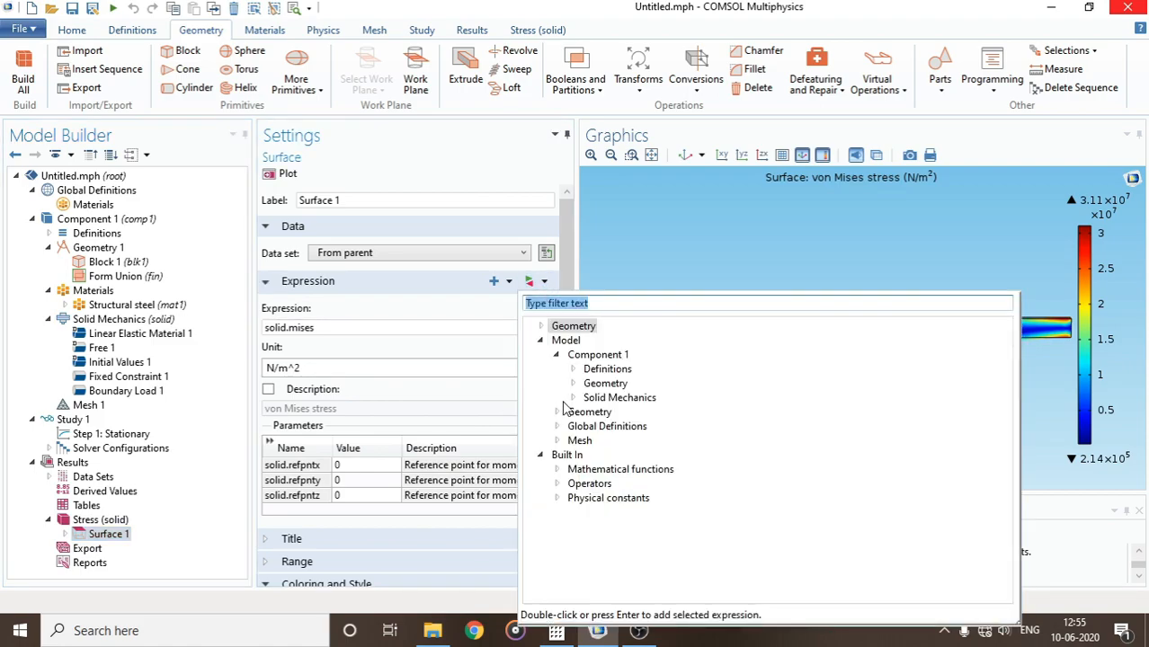
left_click(572, 397)
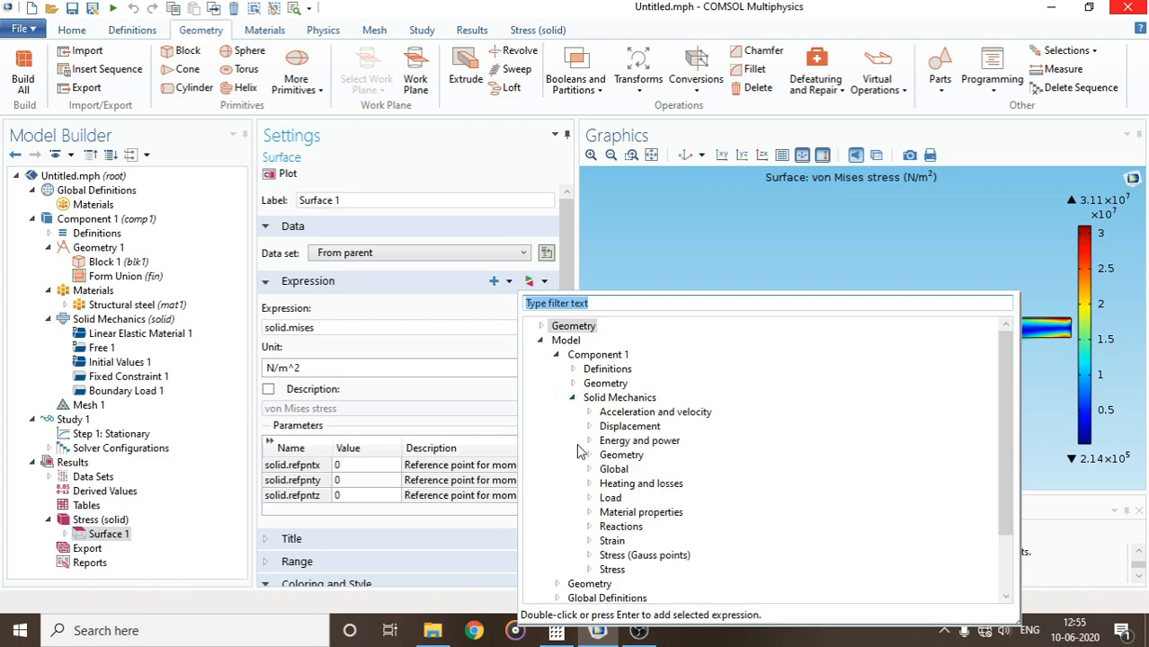
left_click(590, 426)
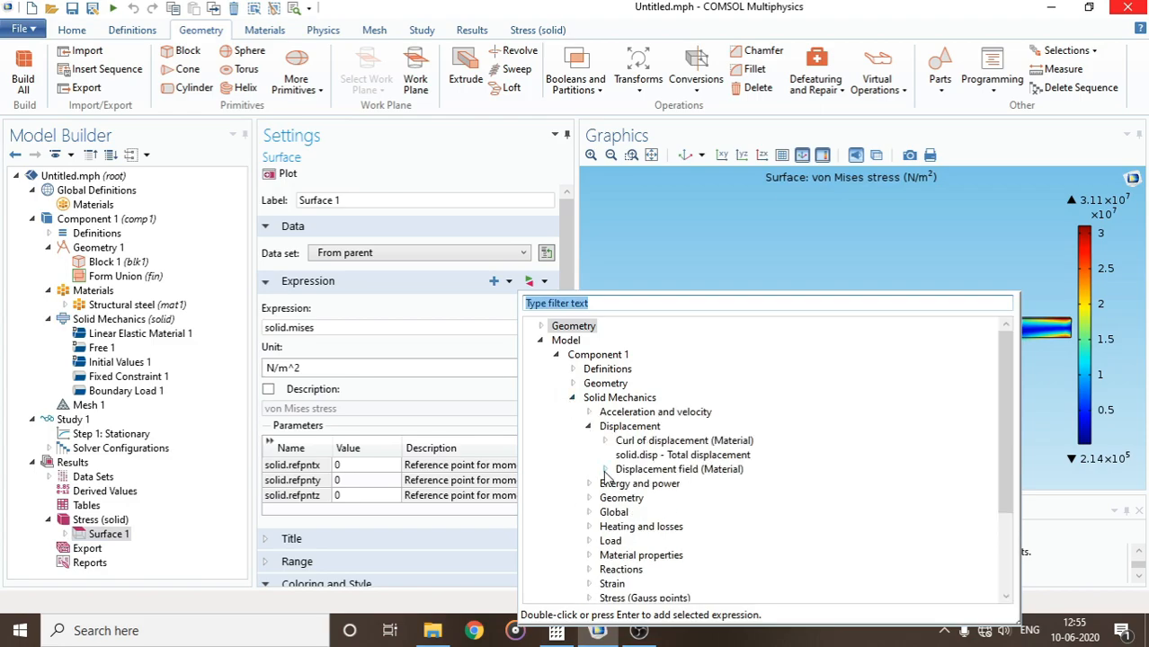
left_click(604, 468)
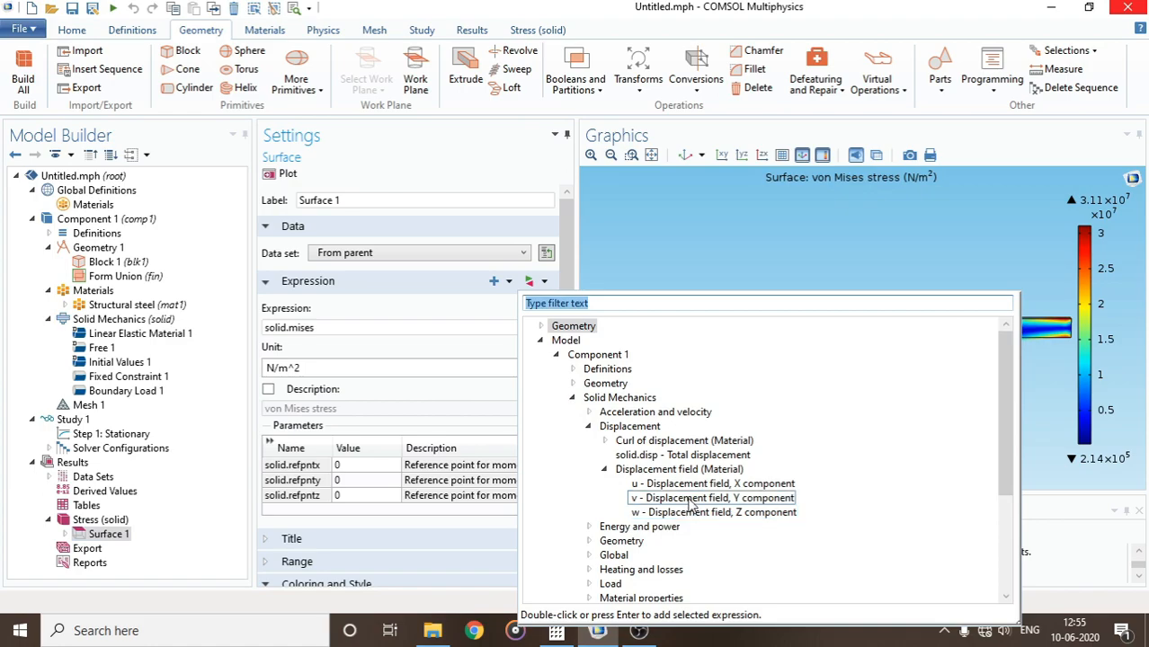
left_click(712, 496)
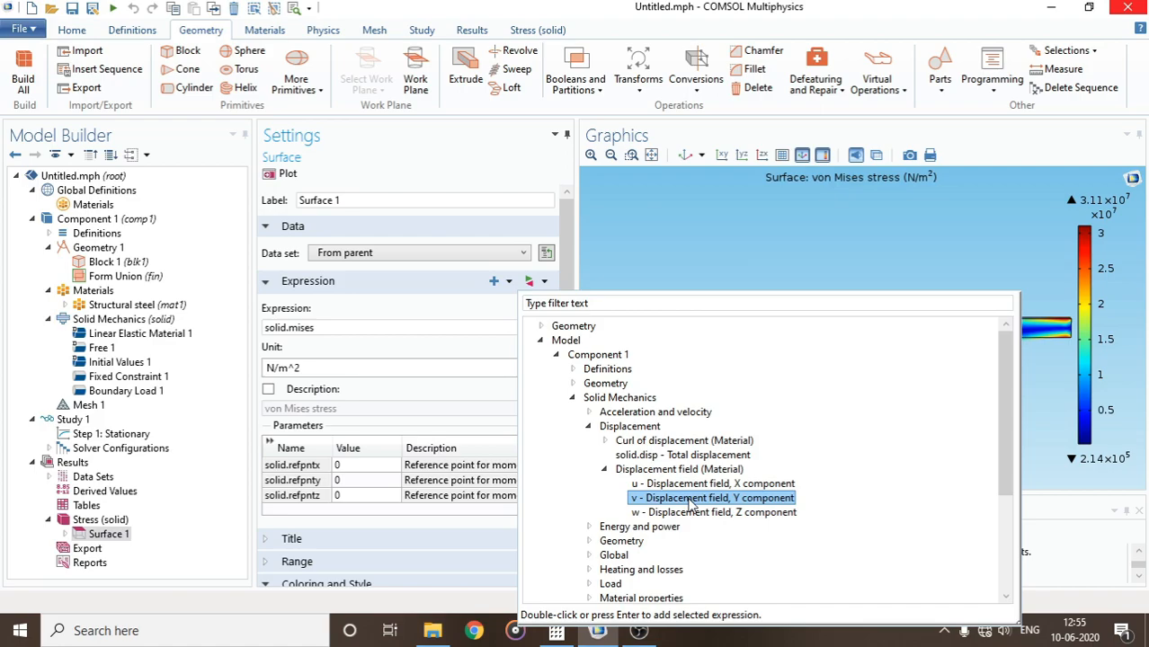
double_click(712, 497)
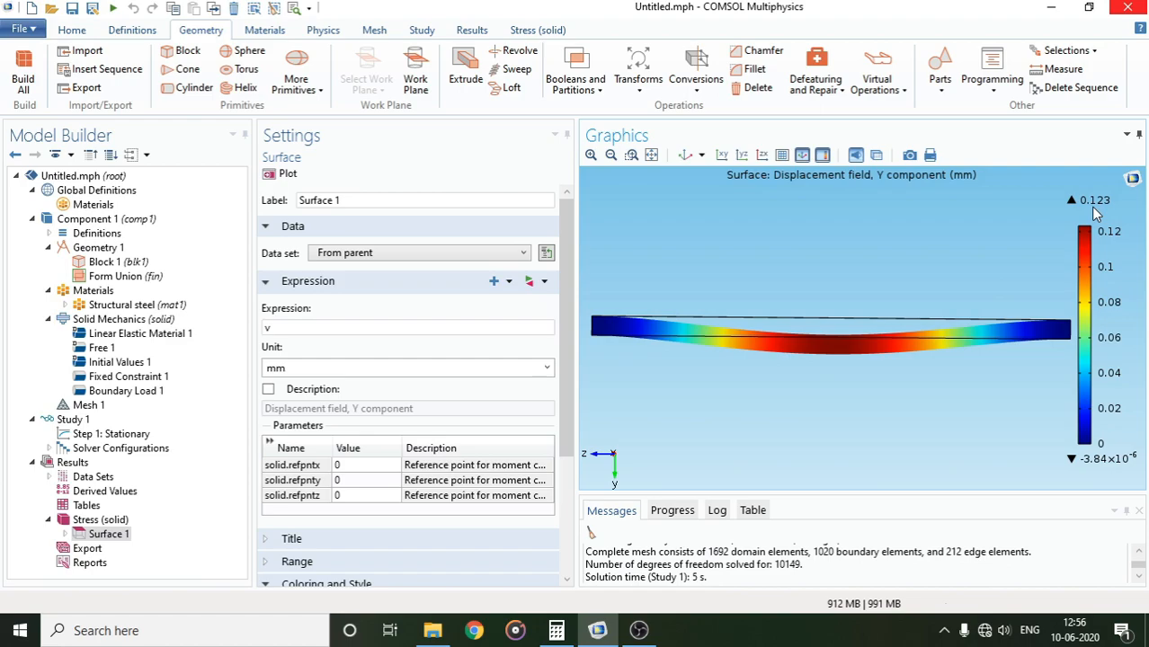
mouse_move(1088, 184)
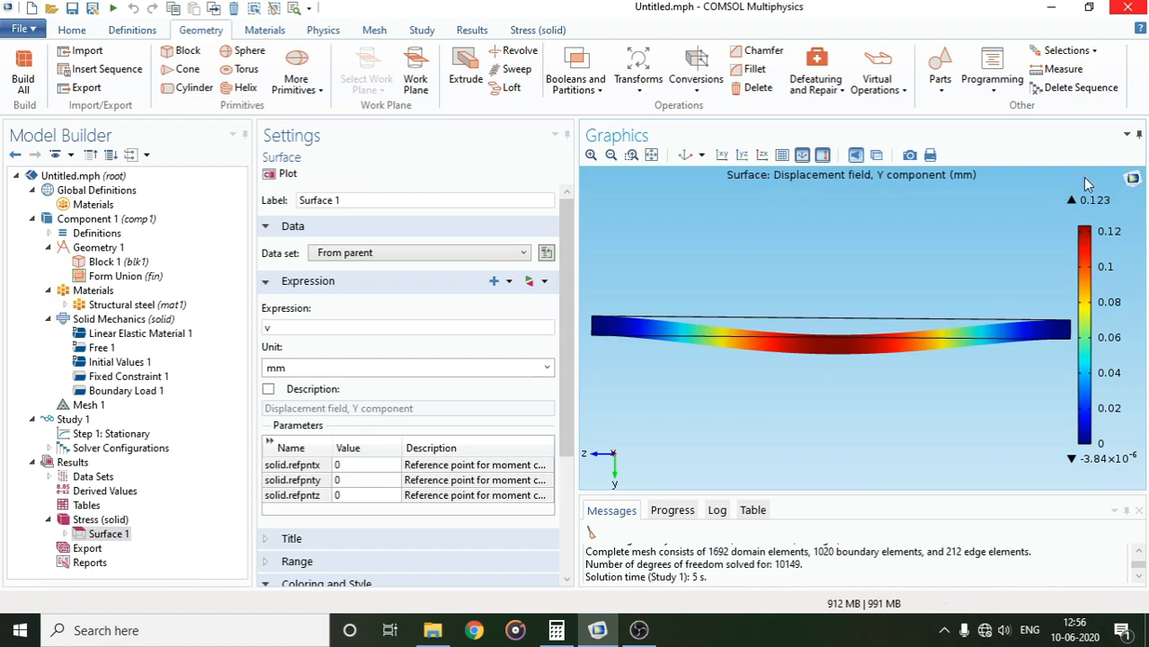
mouse_move(939, 245)
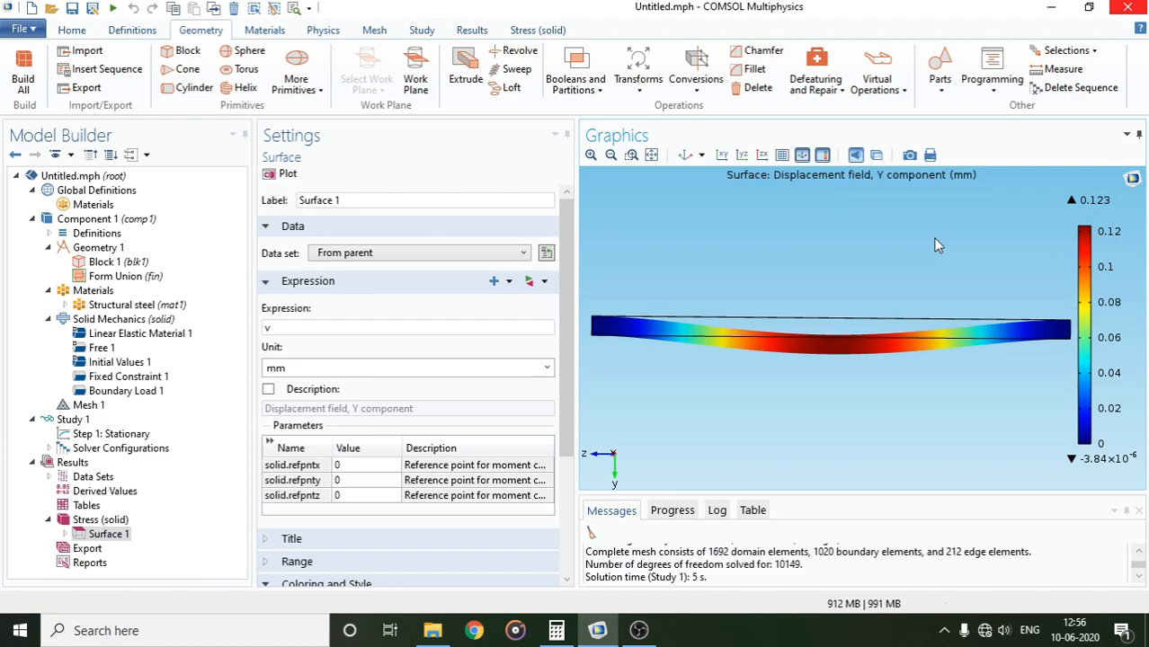
mouse_move(1126, 214)
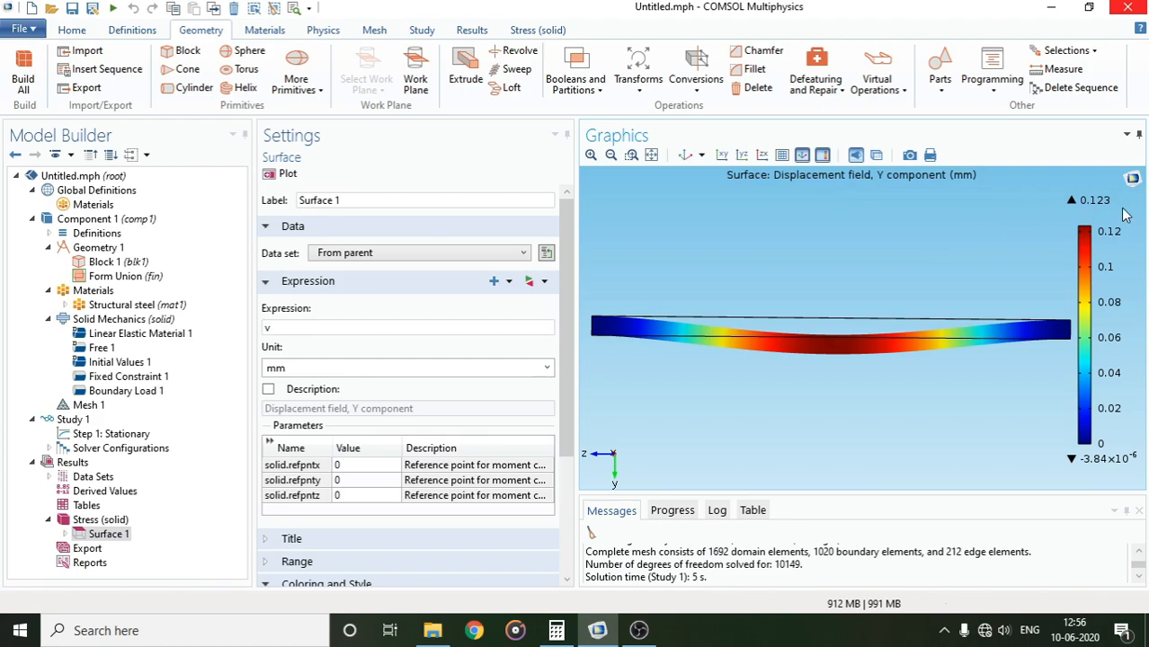
mouse_move(1045, 219)
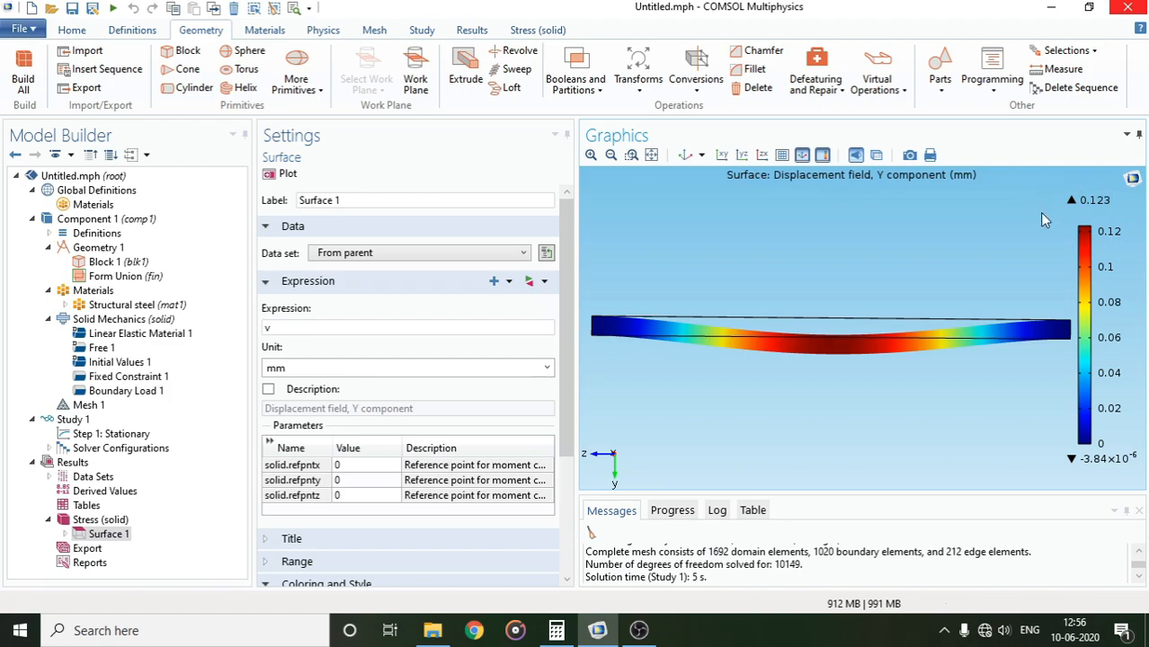
mouse_move(833, 295)
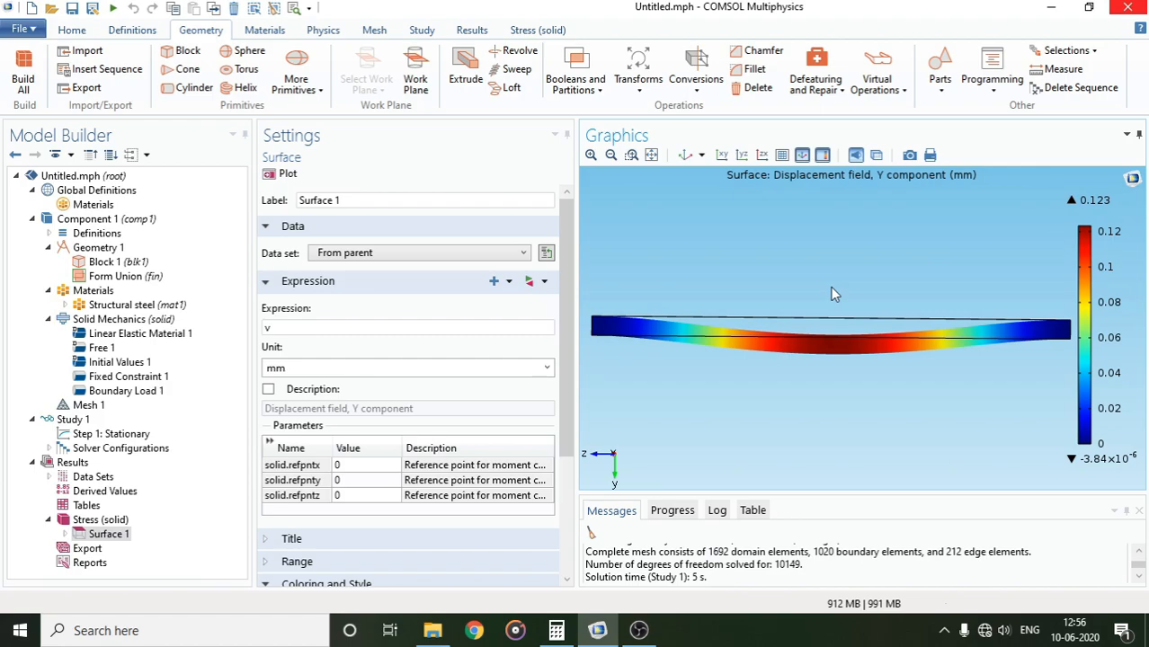
mouse_move(1058, 217)
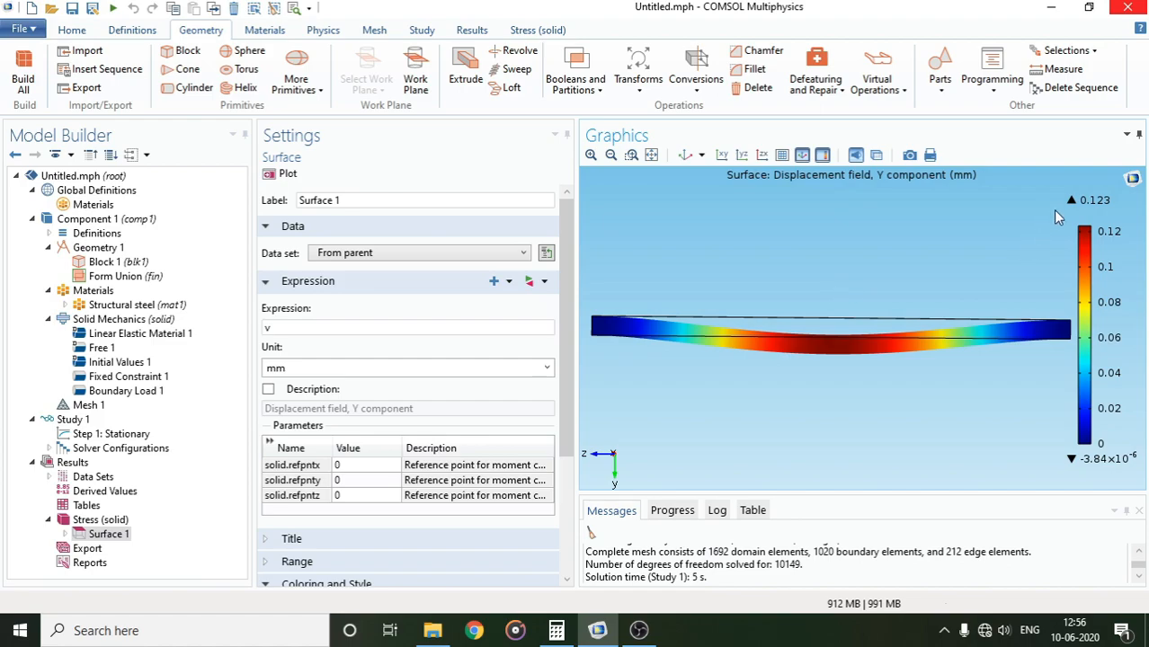
mouse_move(1075, 214)
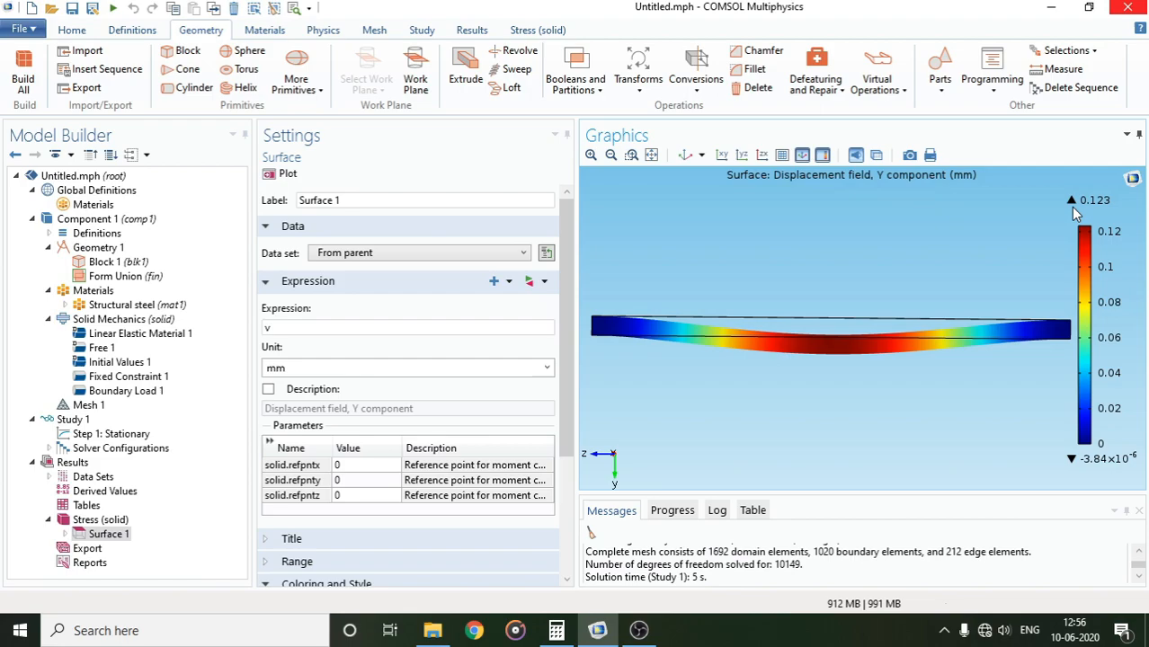
mouse_move(1064, 246)
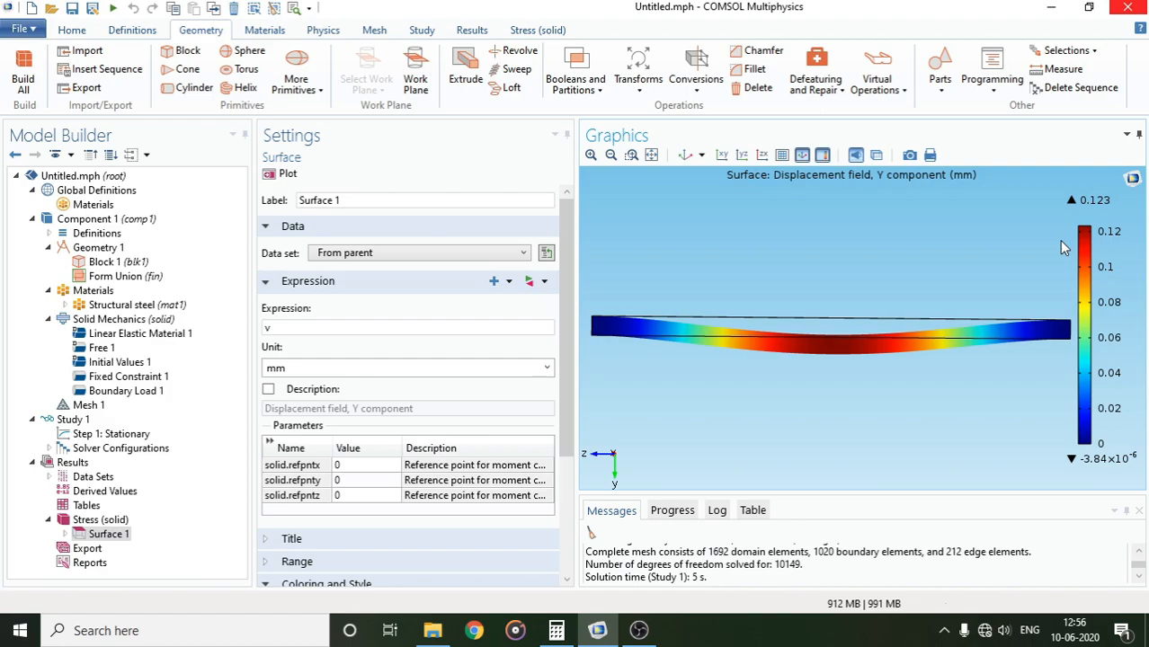
mouse_move(1061, 248)
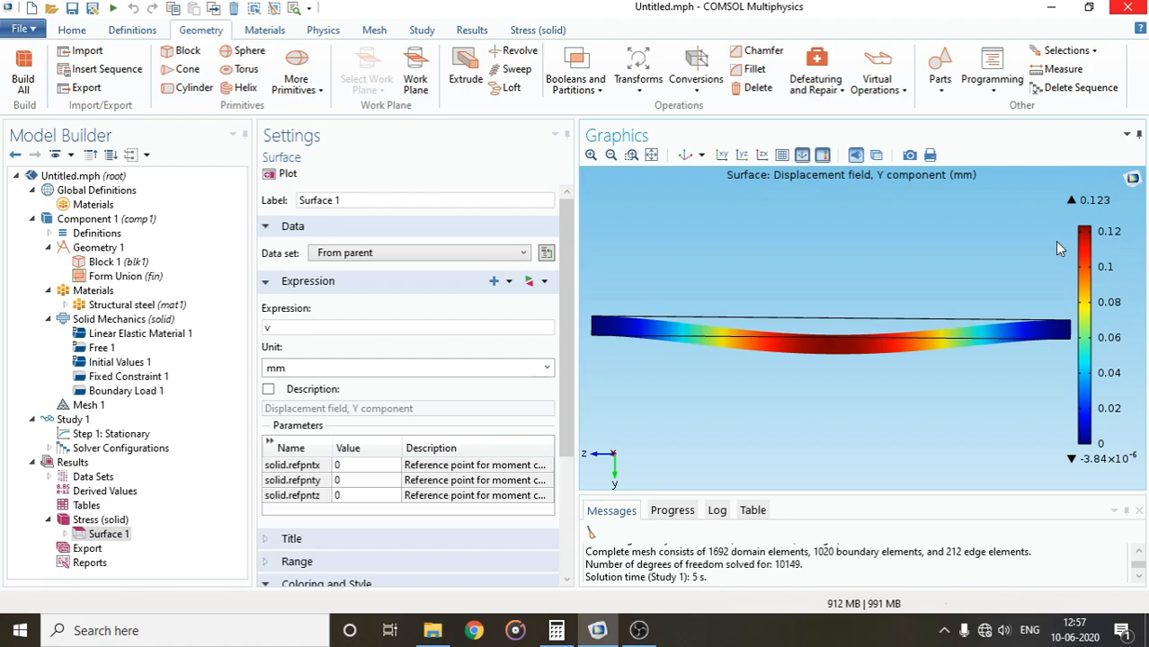
mouse_move(1082, 185)
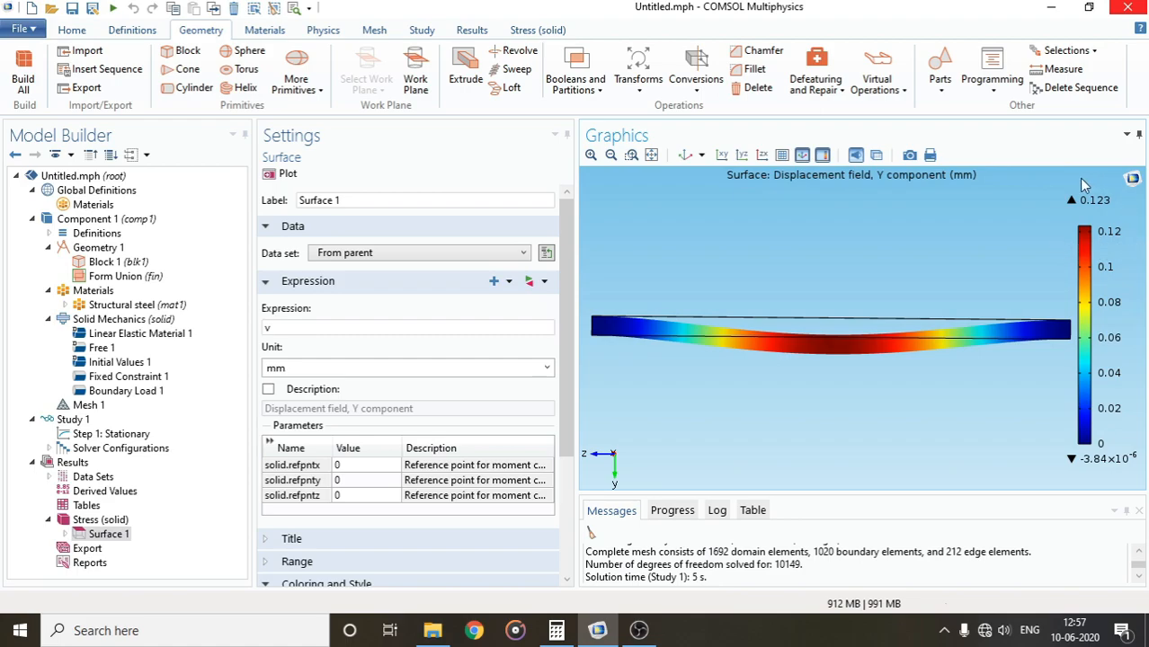
mouse_move(1130, 241)
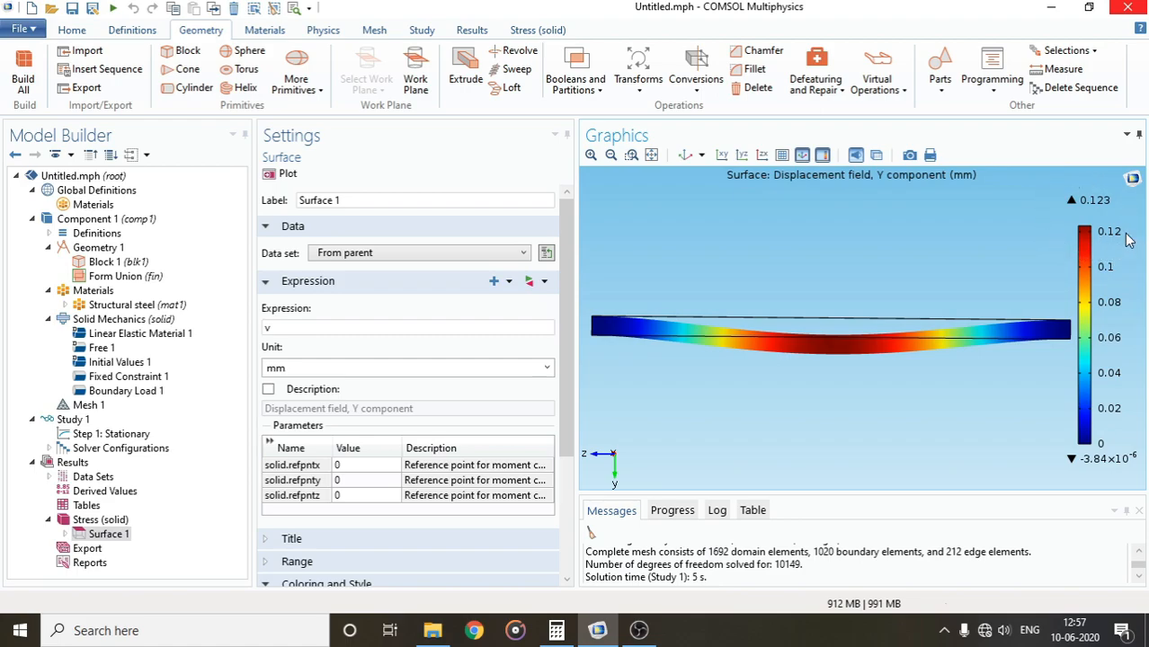
mouse_move(1057, 250)
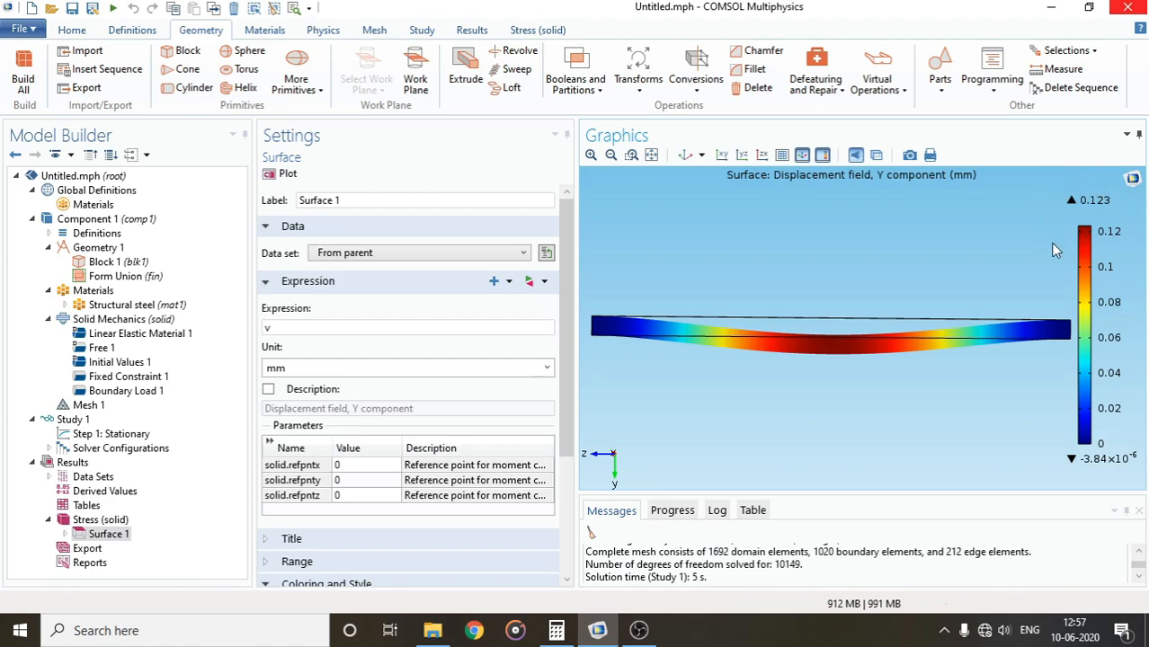
mouse_move(1108, 196)
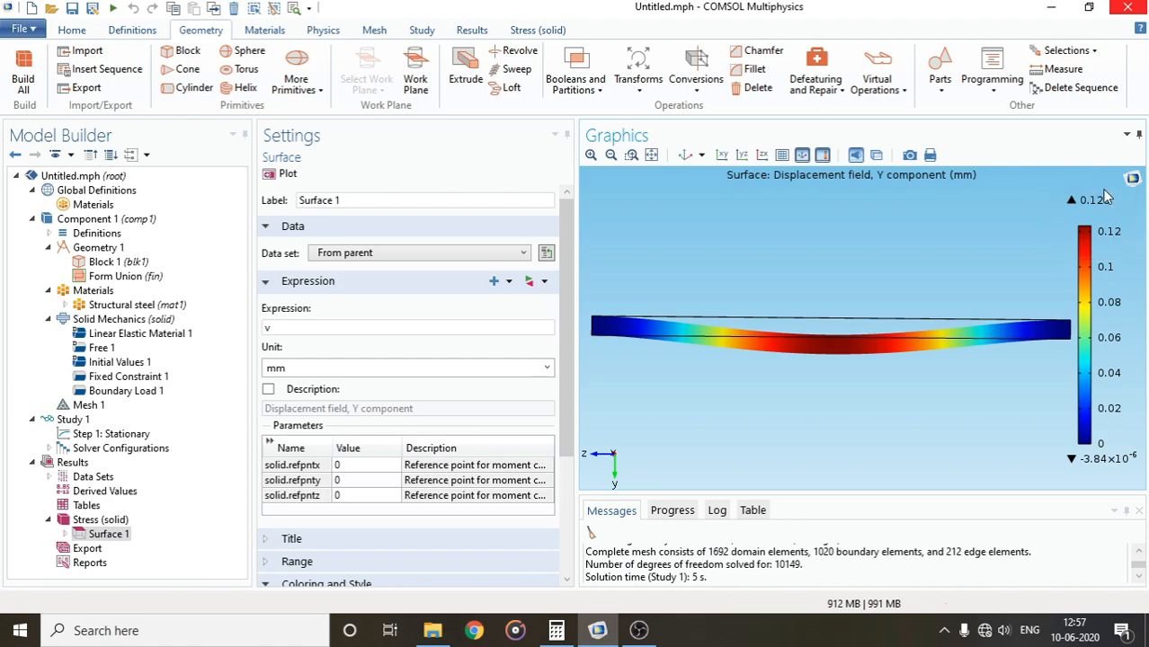
mouse_move(1100, 250)
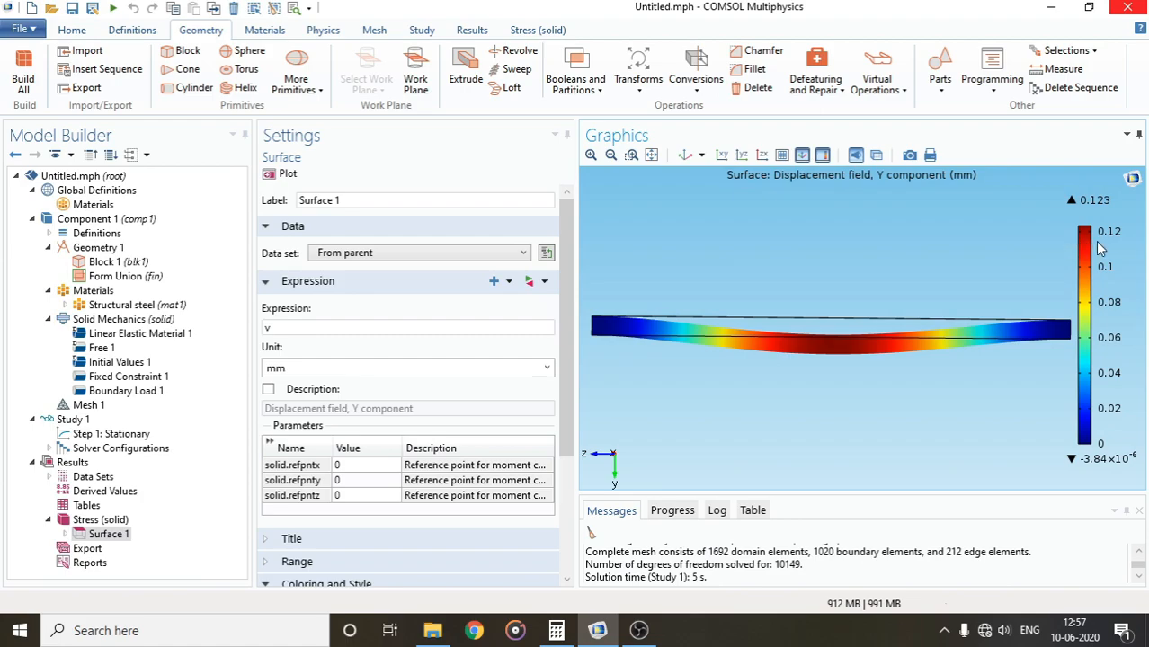
mouse_move(1090, 183)
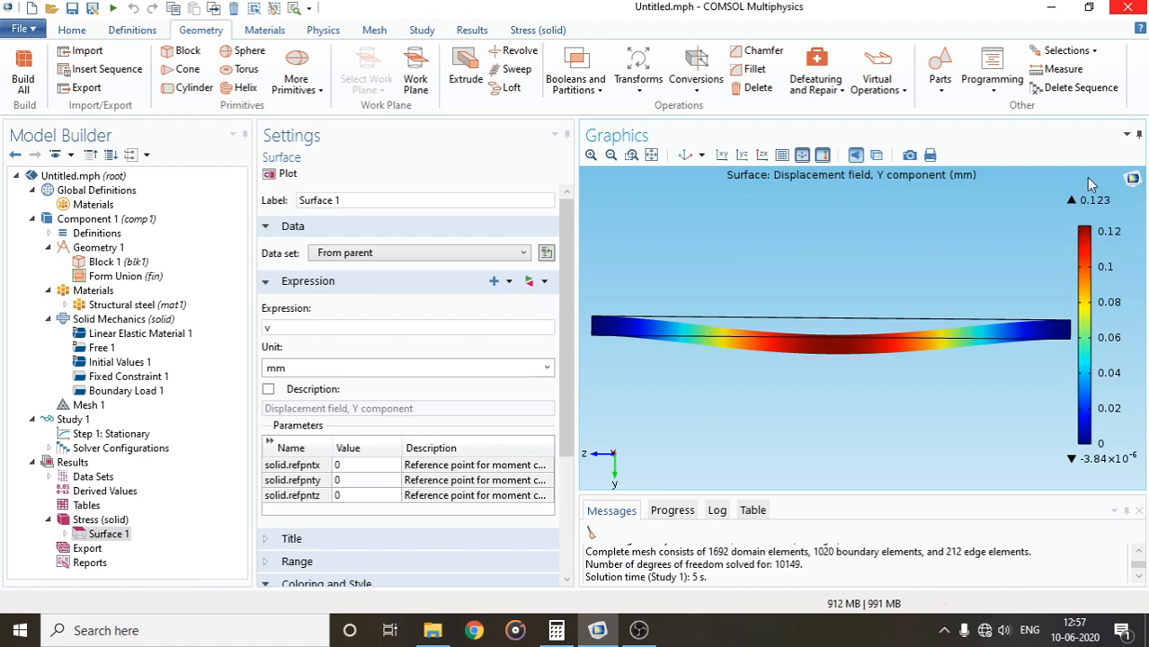
mouse_move(1111, 253)
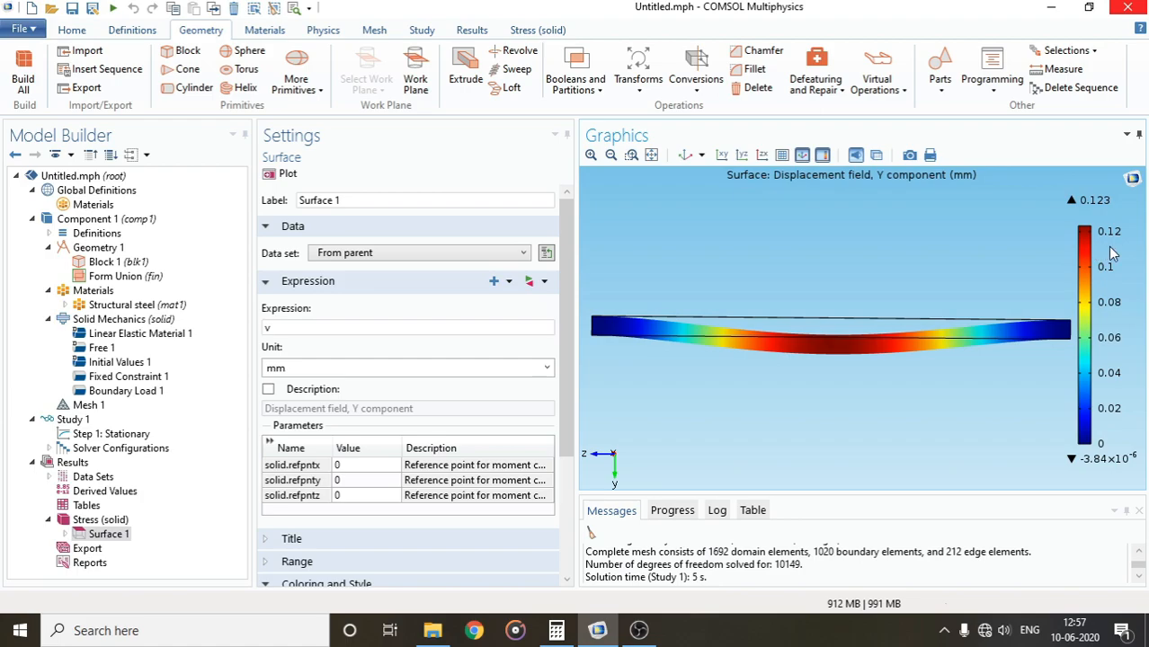